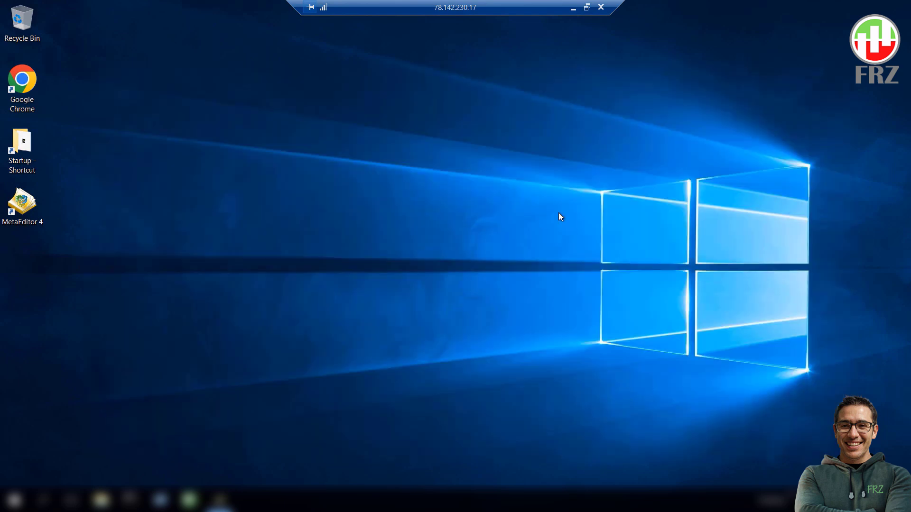
mouse_move(569, 105)
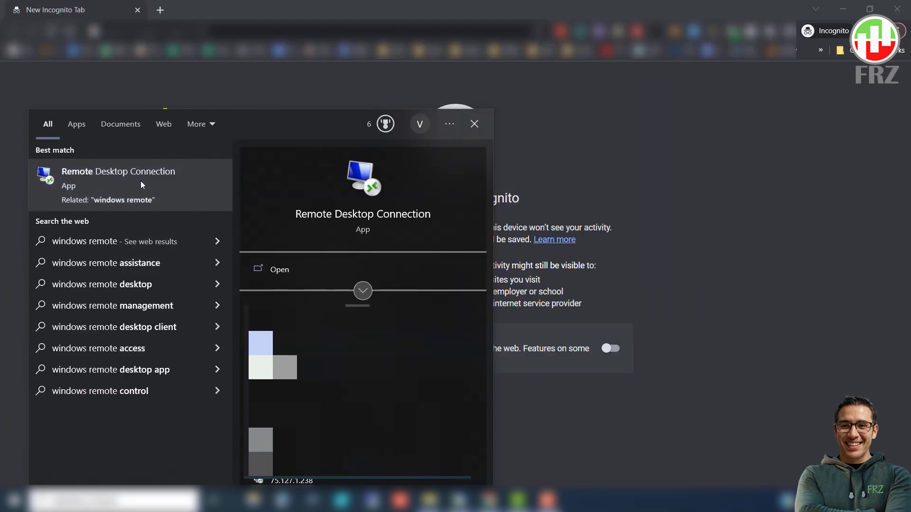
Launch Remote Desktop Connection, show its options and connect to the VPS.
click(279, 269)
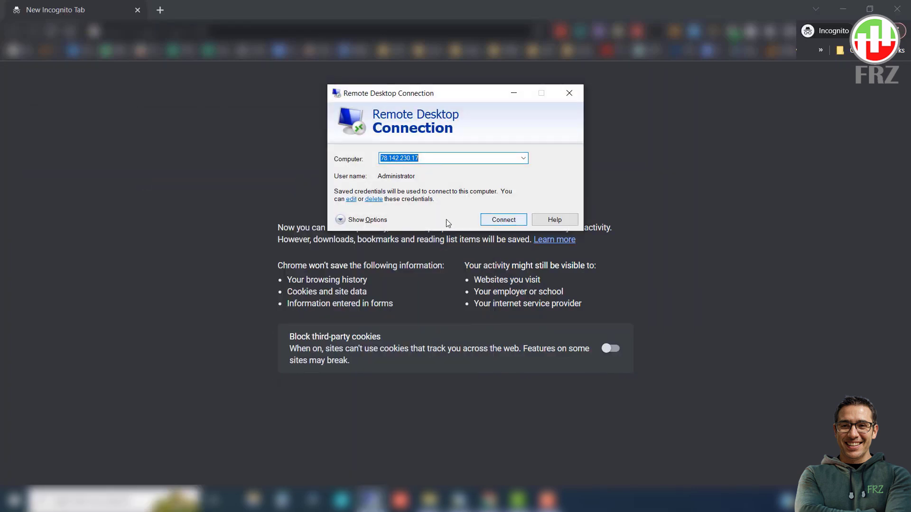
click(363, 219)
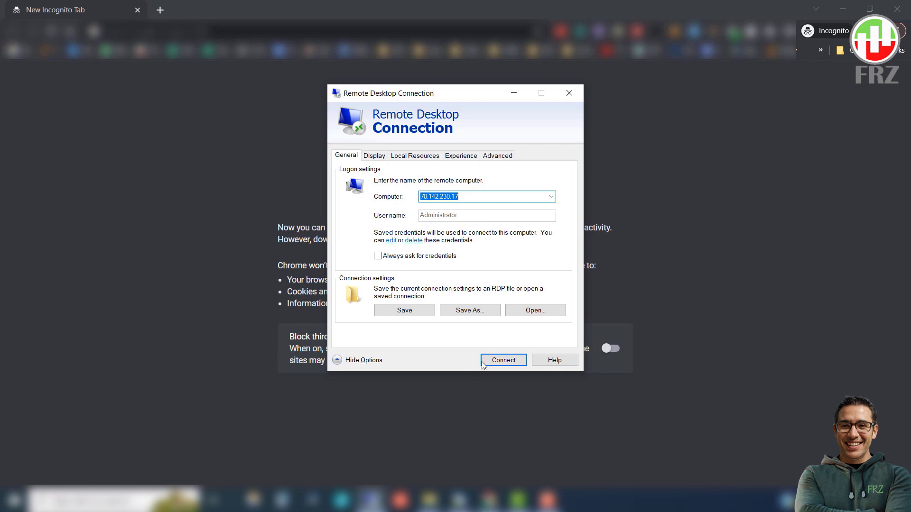
click(502, 360)
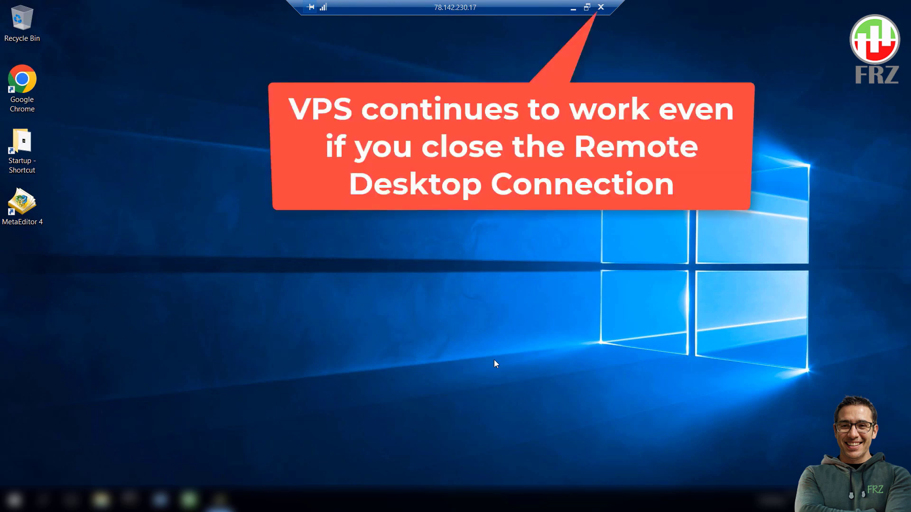
mouse_move(559, 216)
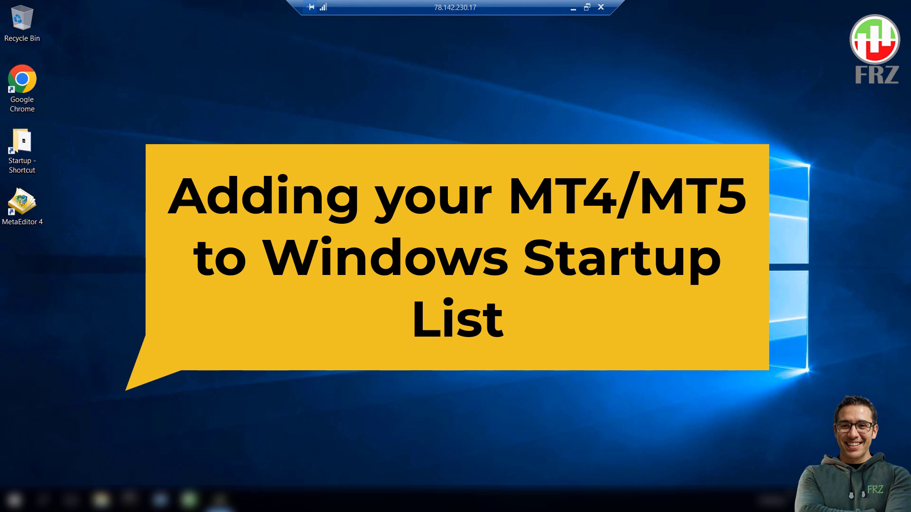
Use the Run dialog with shell:startup to reach the per-user Startup folder.
text(run)
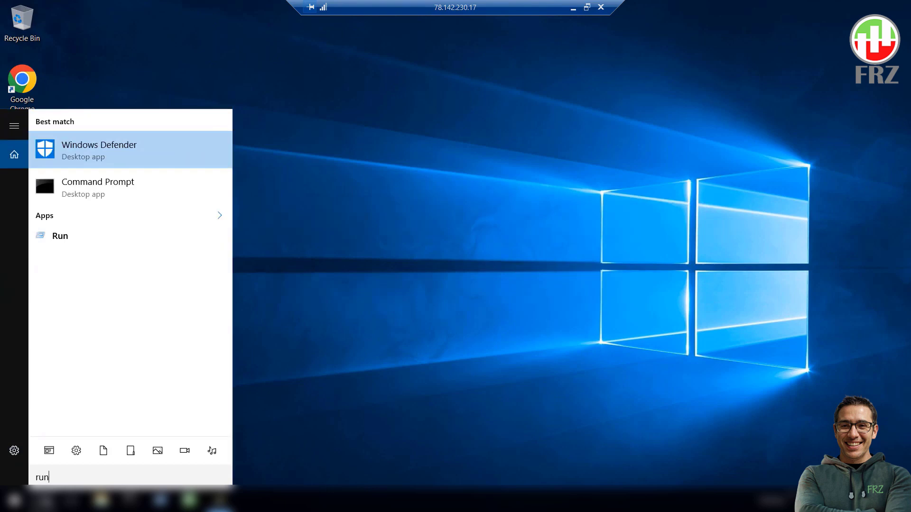
click(60, 236)
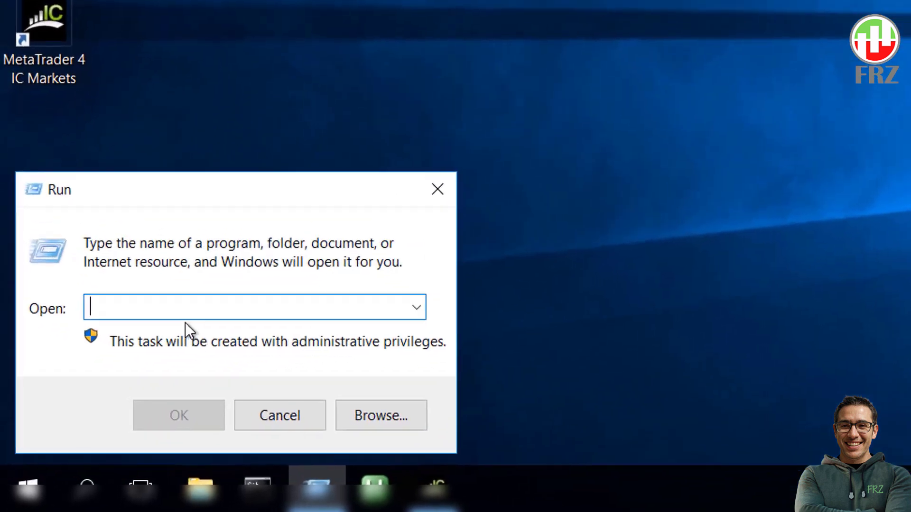
text(shell:star)
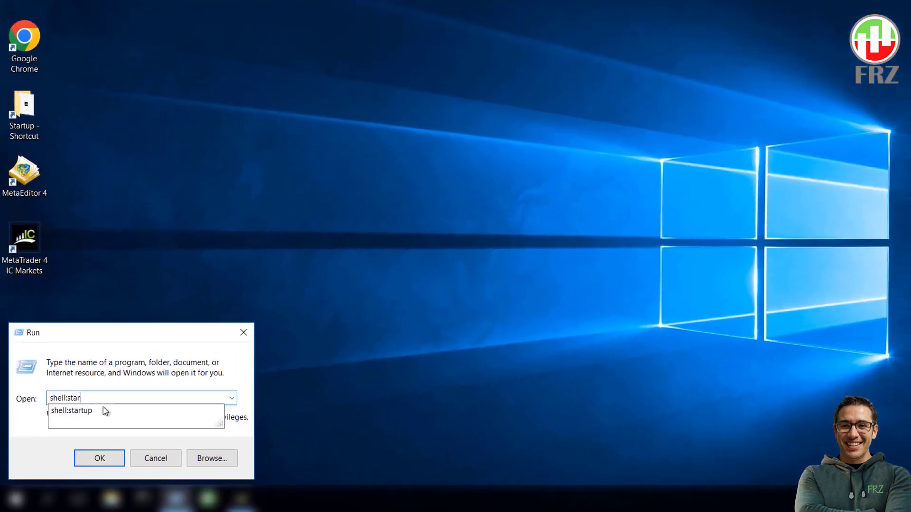
click(71, 411)
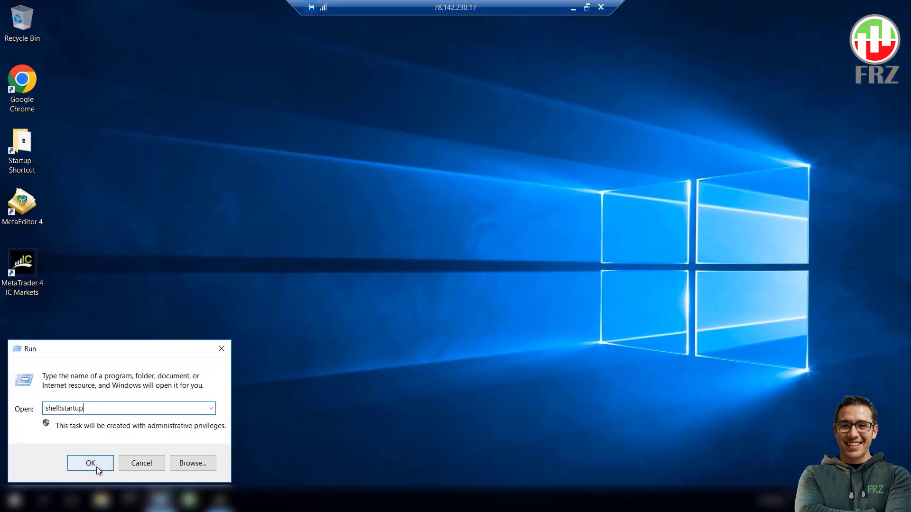
click(90, 463)
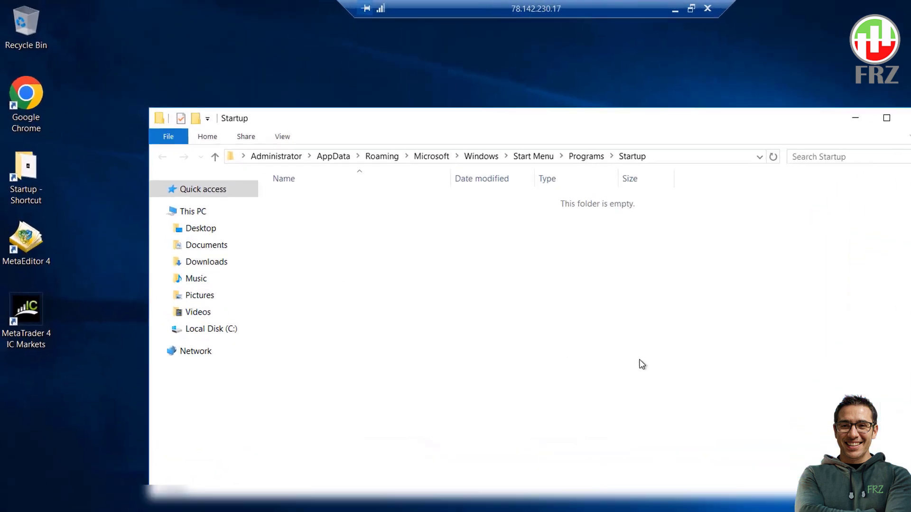
Copy the MetaTrader 4 IC Markets desktop shortcut and paste it into the Startup folder.
right_click(26, 307)
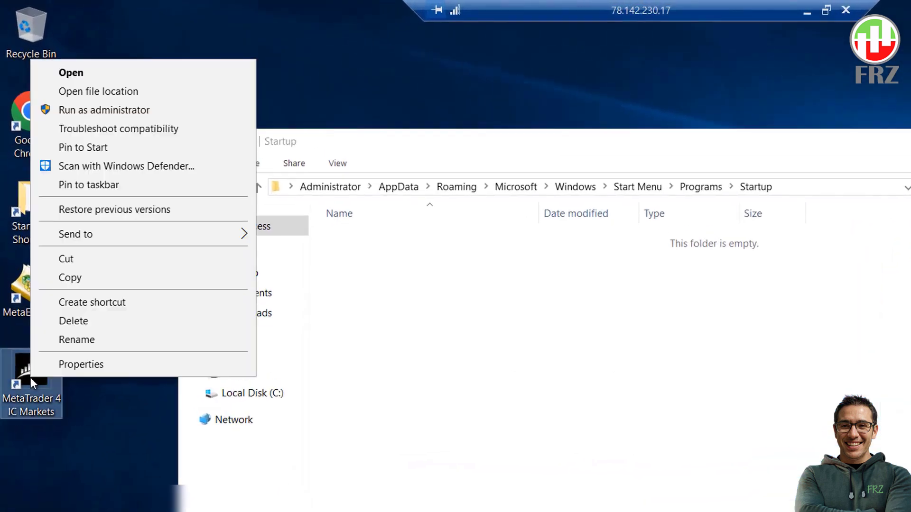
click(372, 272)
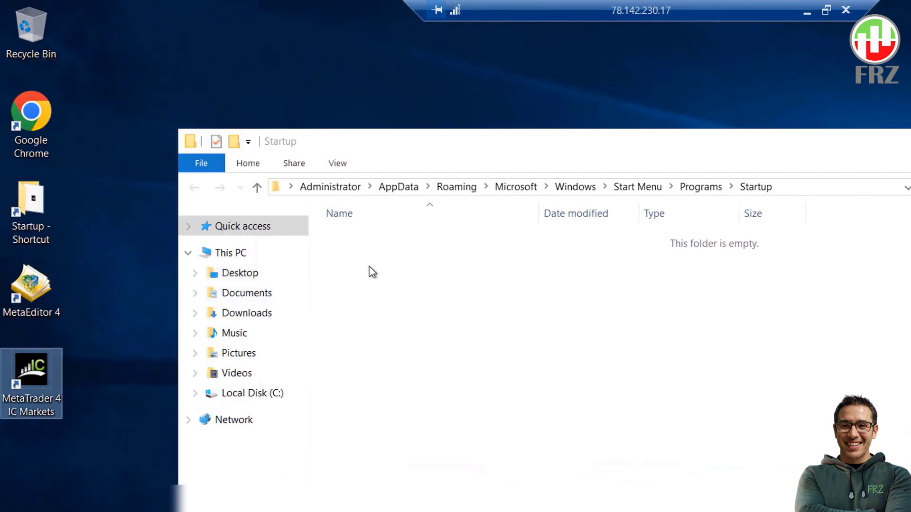
right_click(372, 272)
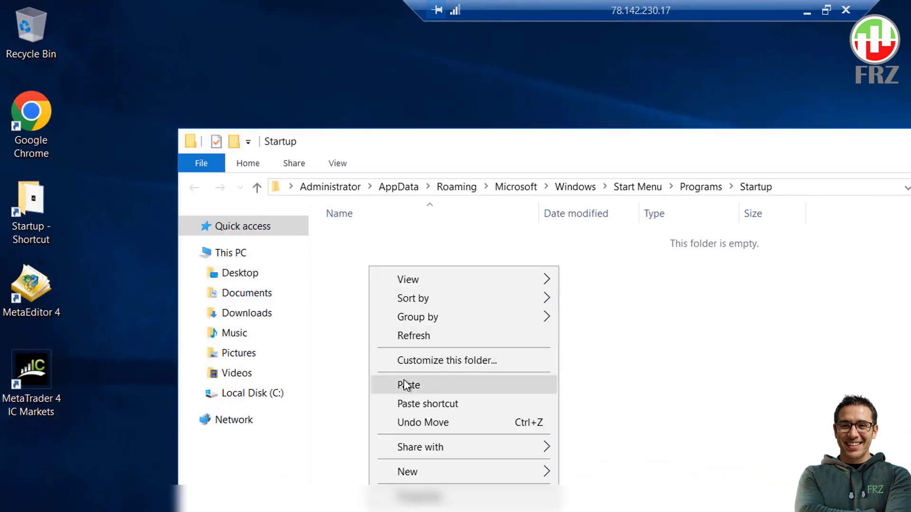
click(408, 385)
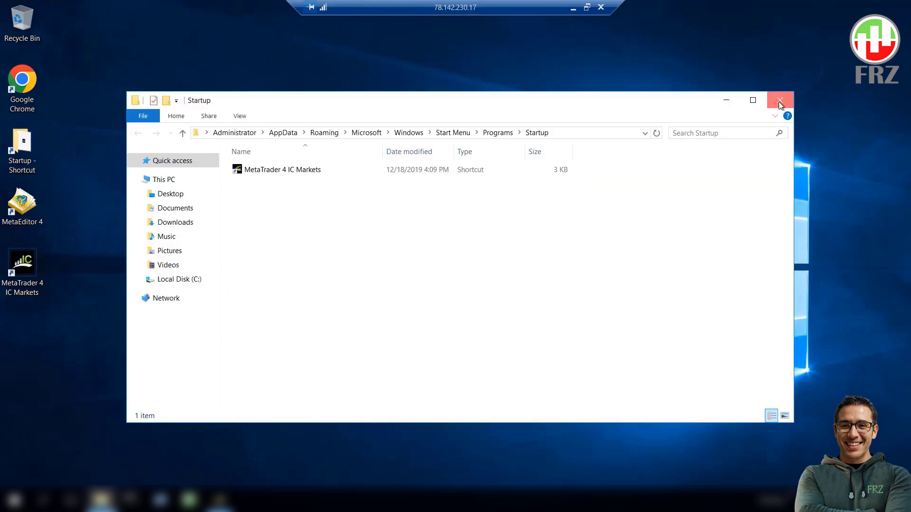
Close the Startup folder window, leaving the VPS desktop clear.
click(779, 99)
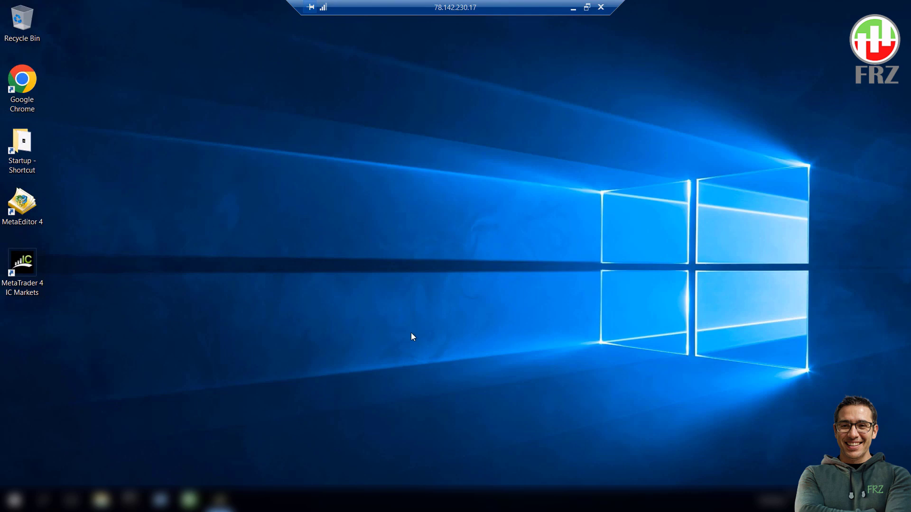
mouse_move(122, 375)
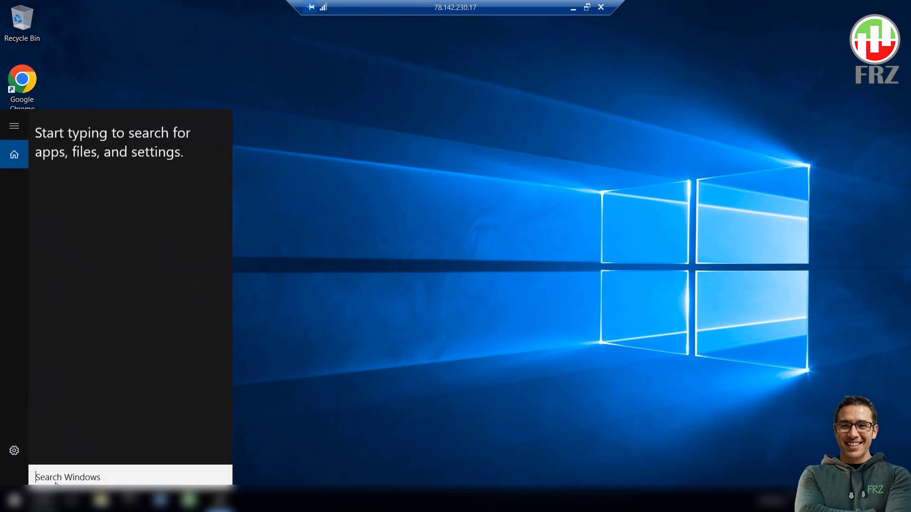
In the inbound firewall rules, enable the Echo Request (ICMPv4-In) rule so the server answers pings.
text(windoe)
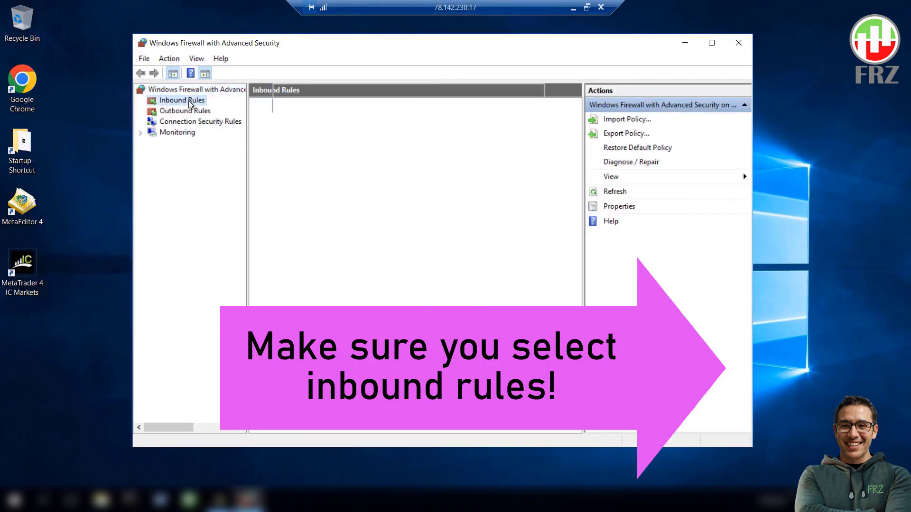
click(182, 99)
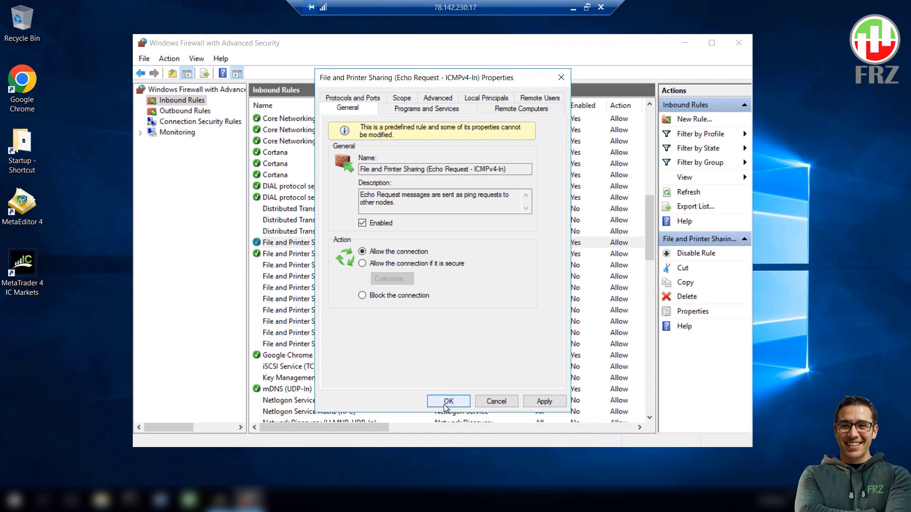
click(448, 400)
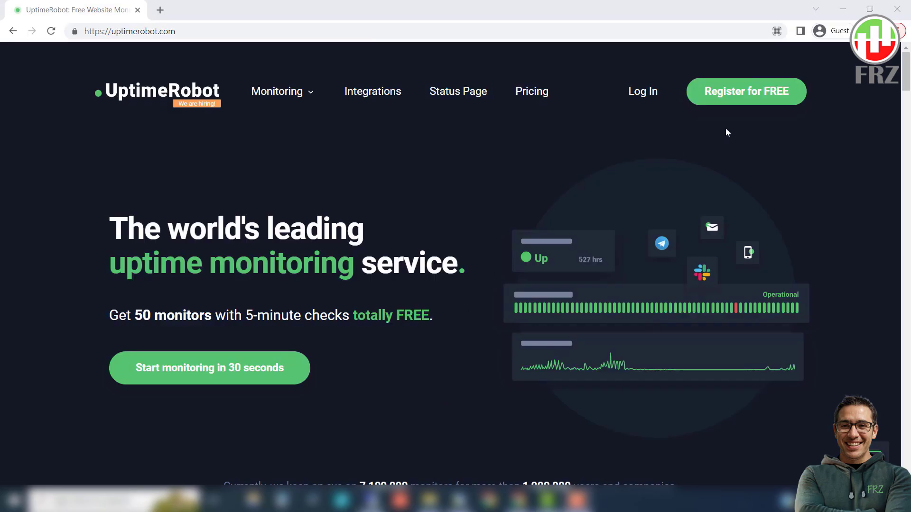
Sign in to the UptimeRobot account from the login page.
click(745, 91)
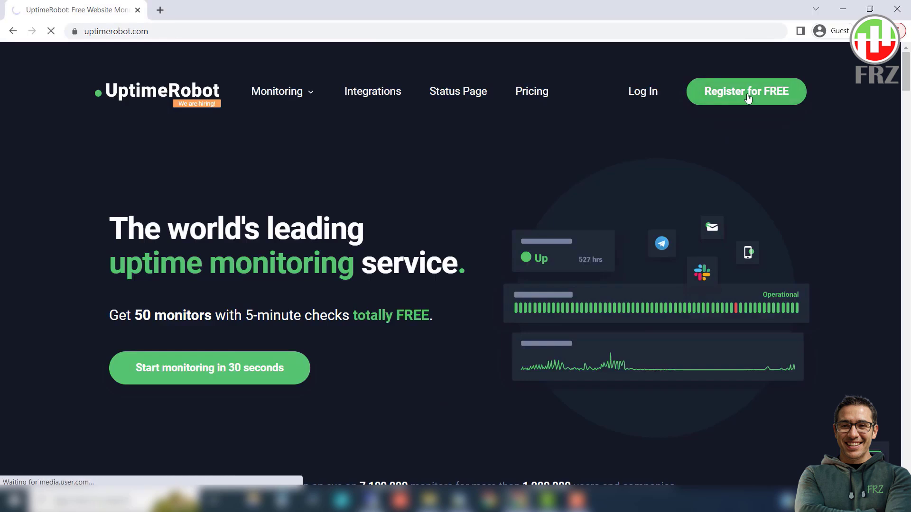
click(746, 91)
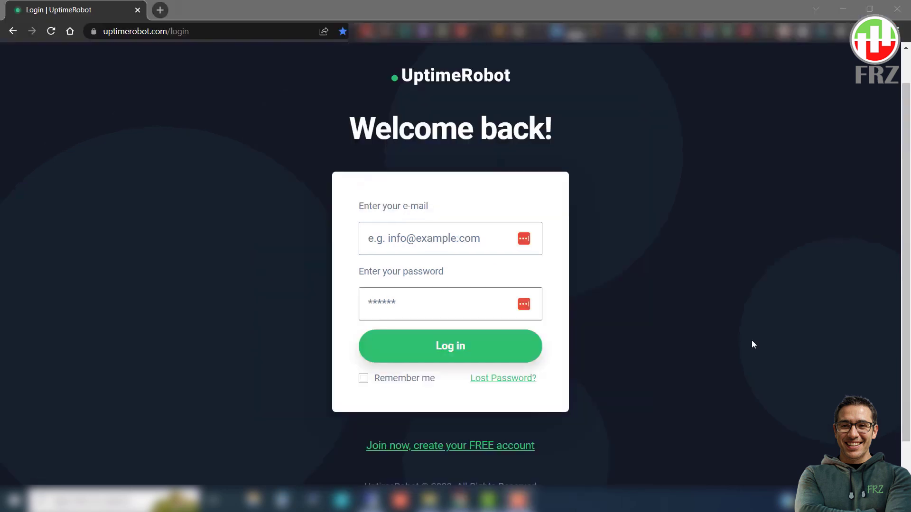
click(450, 345)
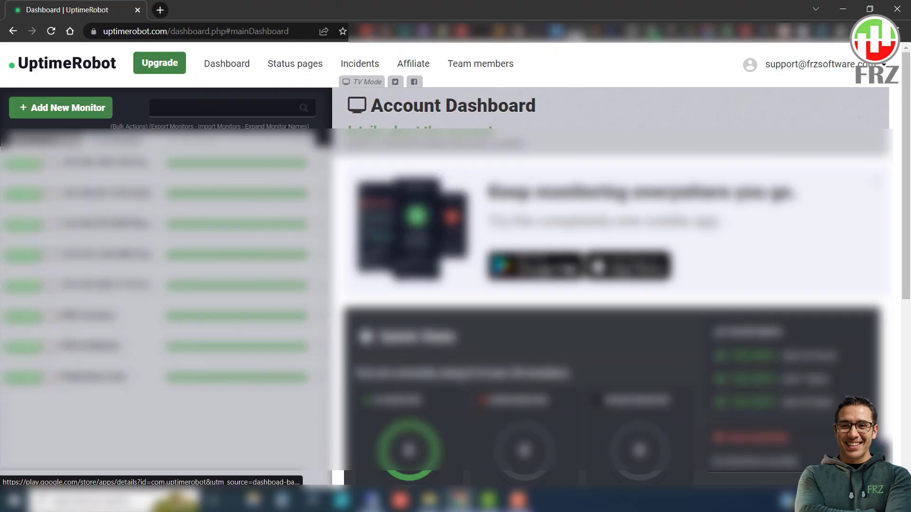
Go to My Settings via the account menu and scroll to the alert contacts.
click(810, 64)
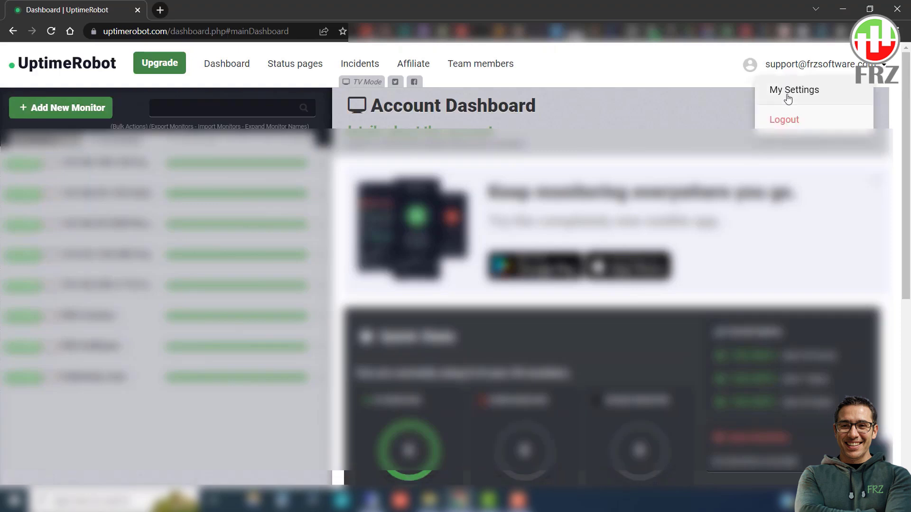
click(793, 89)
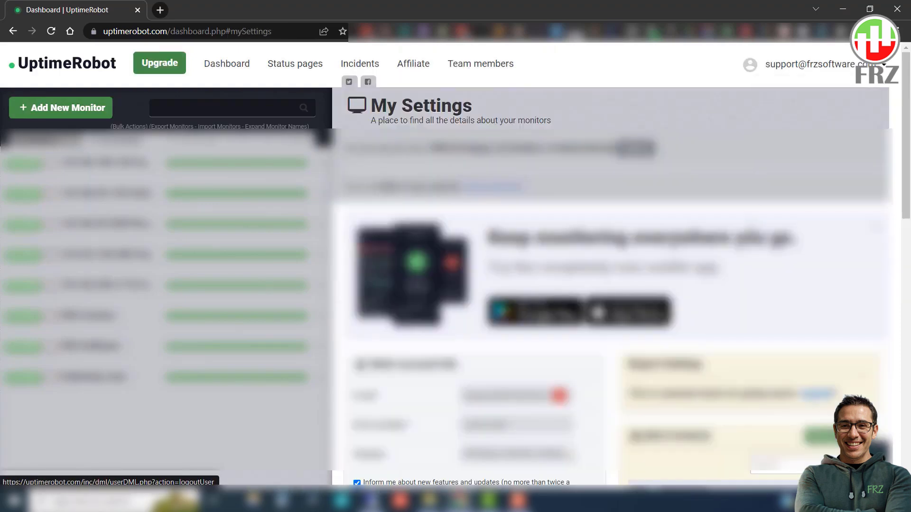
scroll(down, 3)
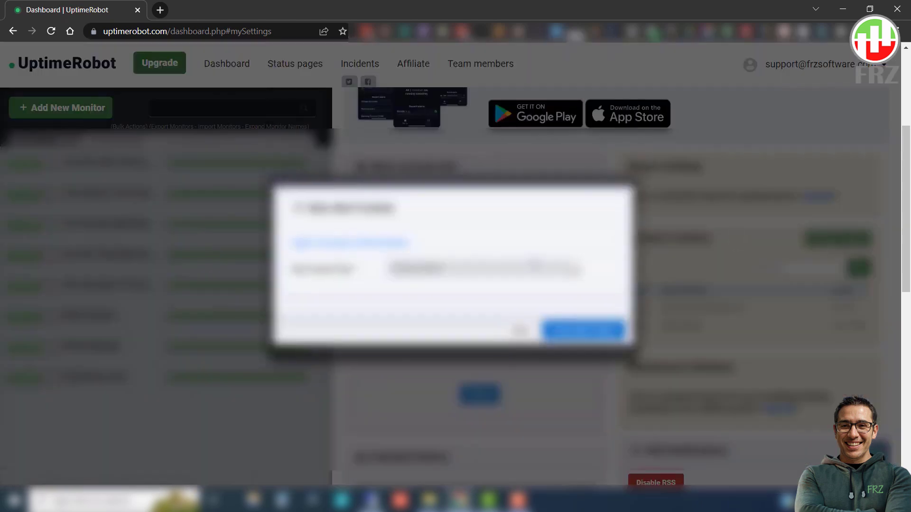
click(483, 268)
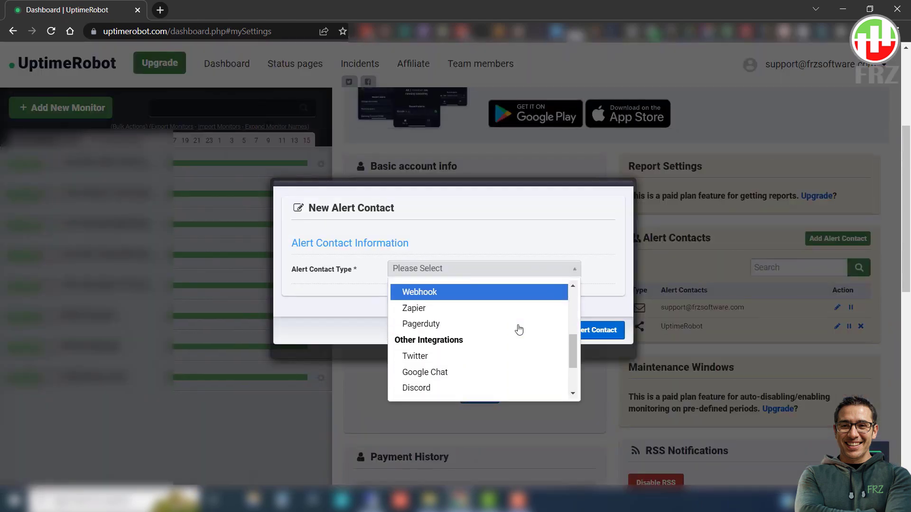
scroll(up, 3)
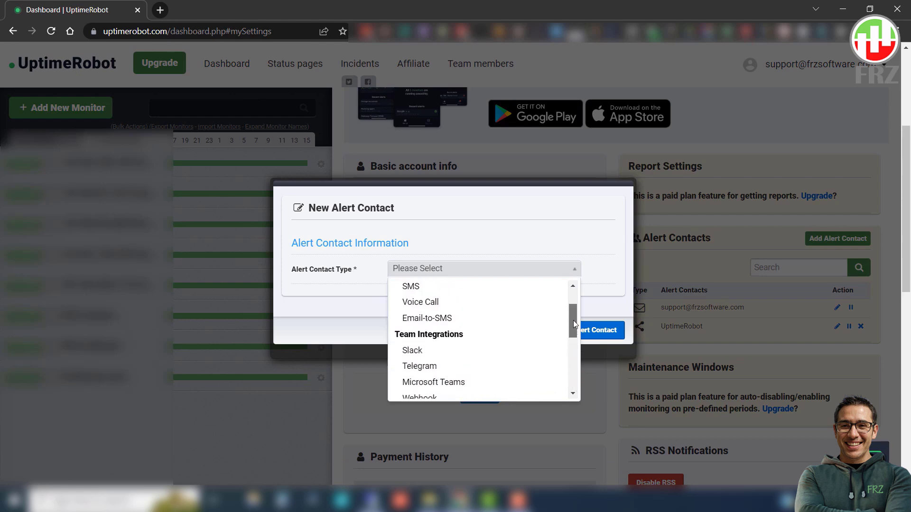
scroll(up, 3)
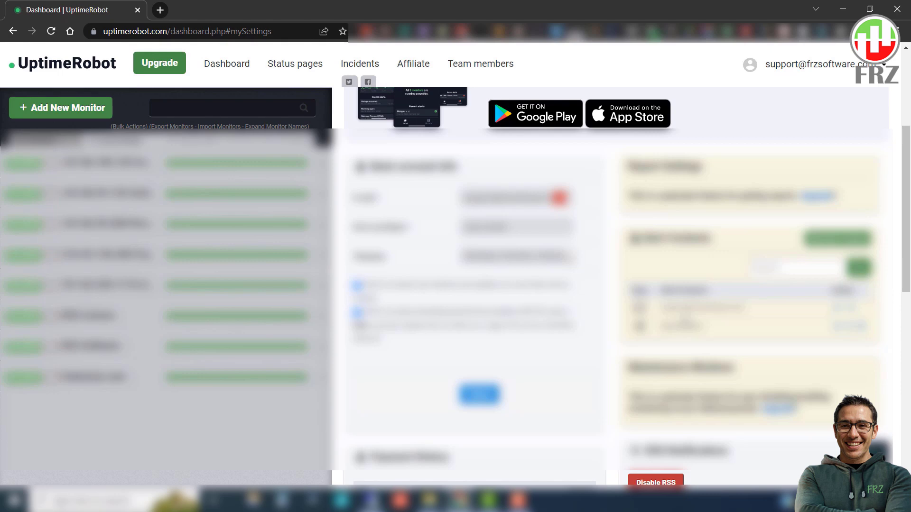
mouse_move(95, 120)
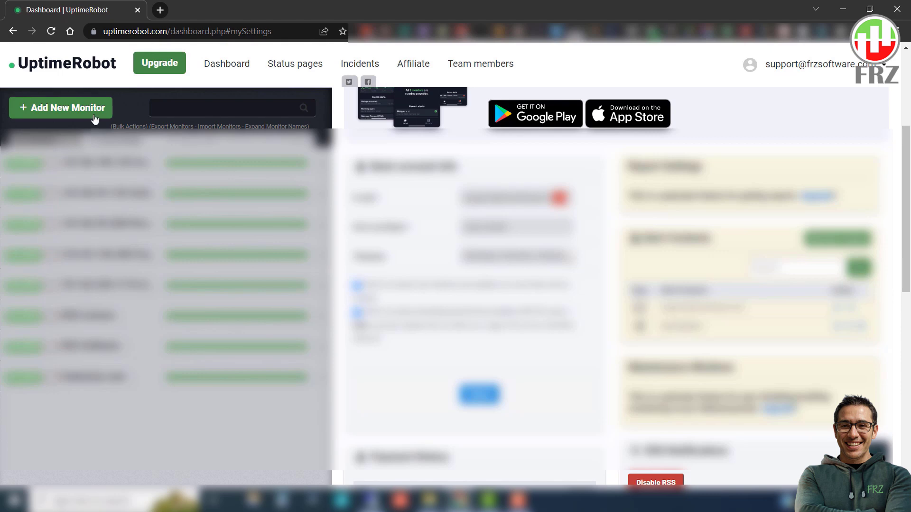
Start a new Ping monitor named 'My VPS 1' for address 124.25.123.21.
click(60, 107)
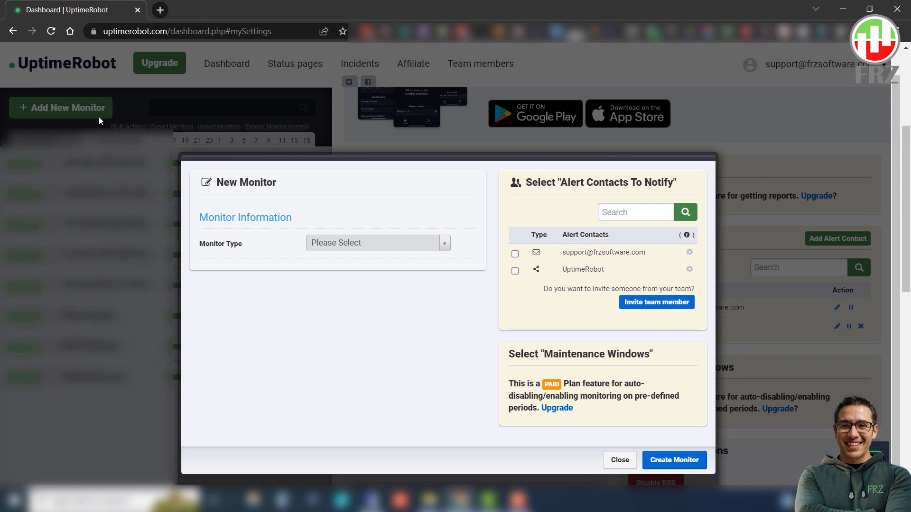
mouse_move(348, 250)
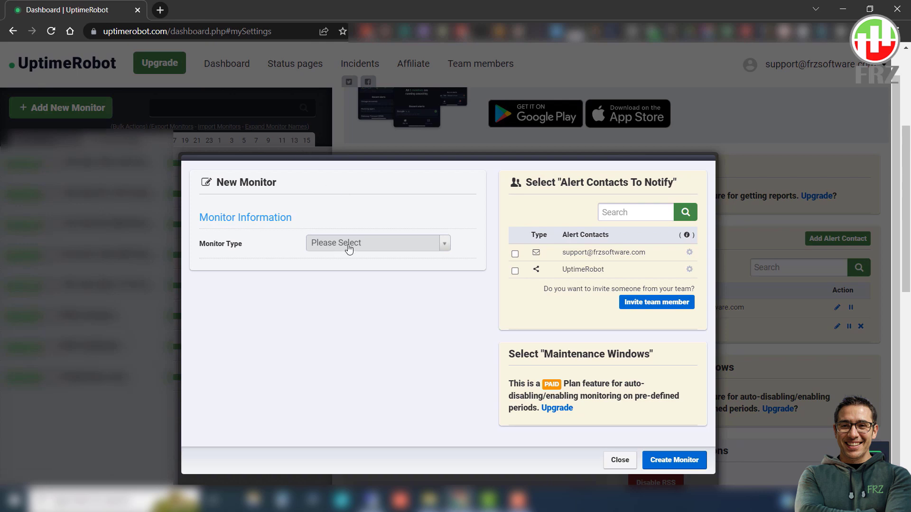
click(377, 243)
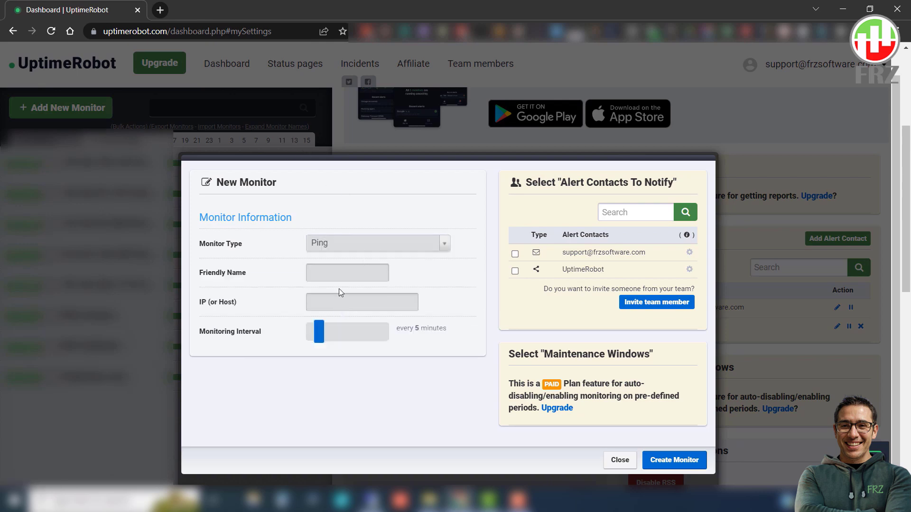
text(My)
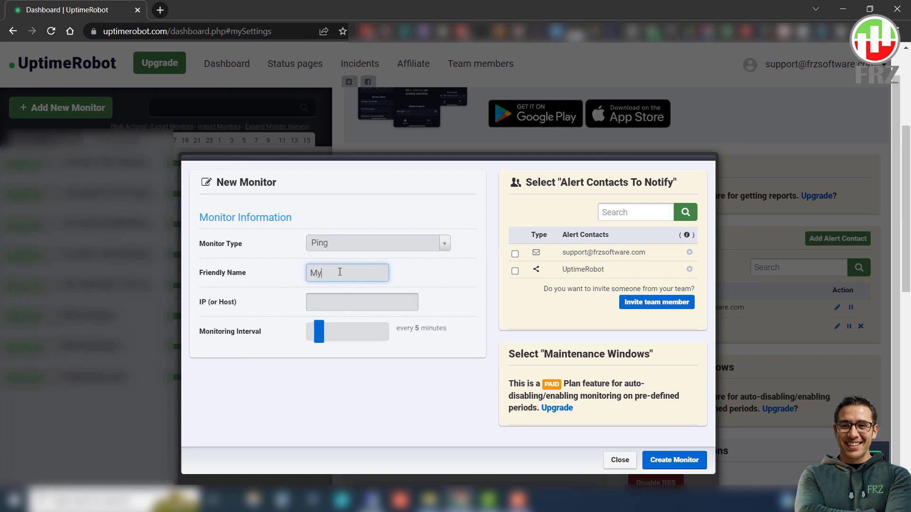
text(VPS 1)
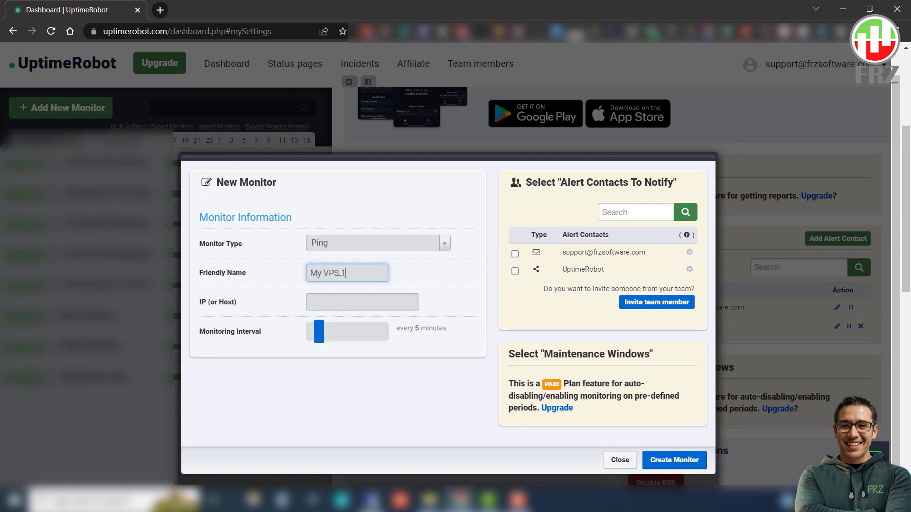
click(361, 301)
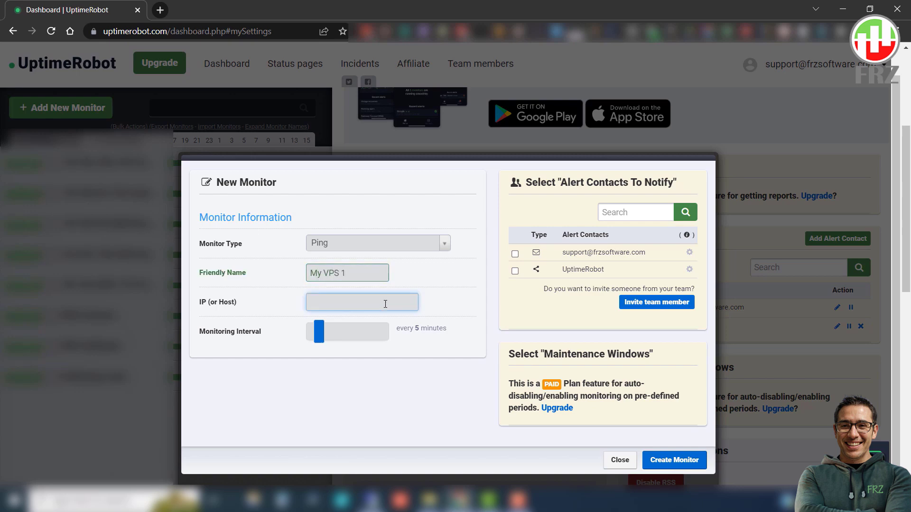
text(124.25.123.21)
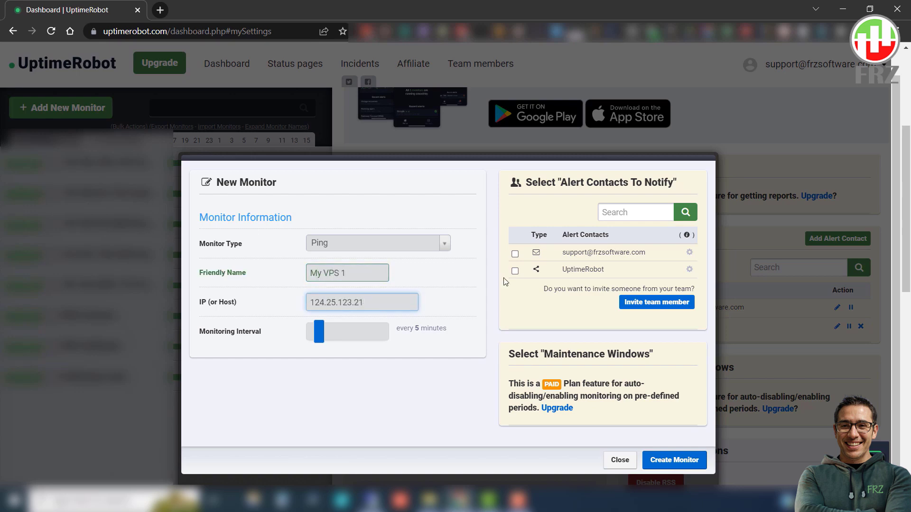
Alert both the email and UptimeRobot contacts, create the monitor and close the form.
click(514, 254)
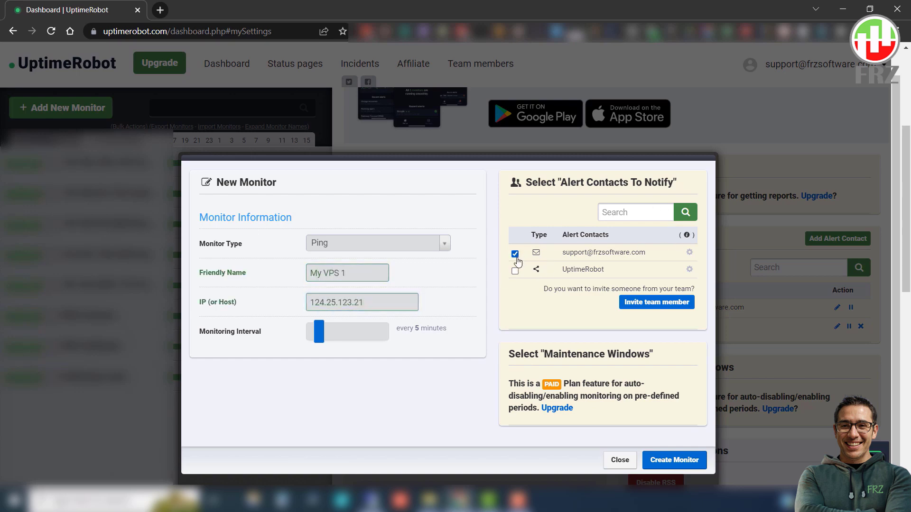
click(514, 269)
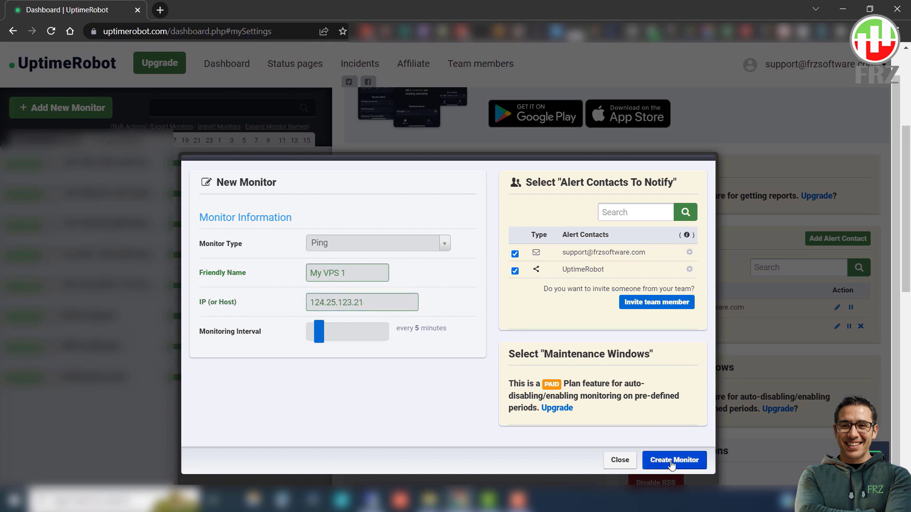
click(673, 461)
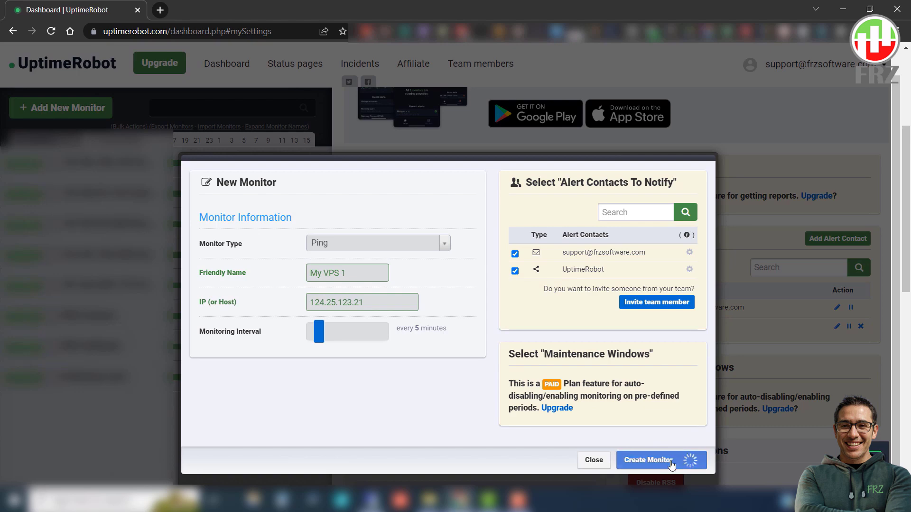
click(661, 460)
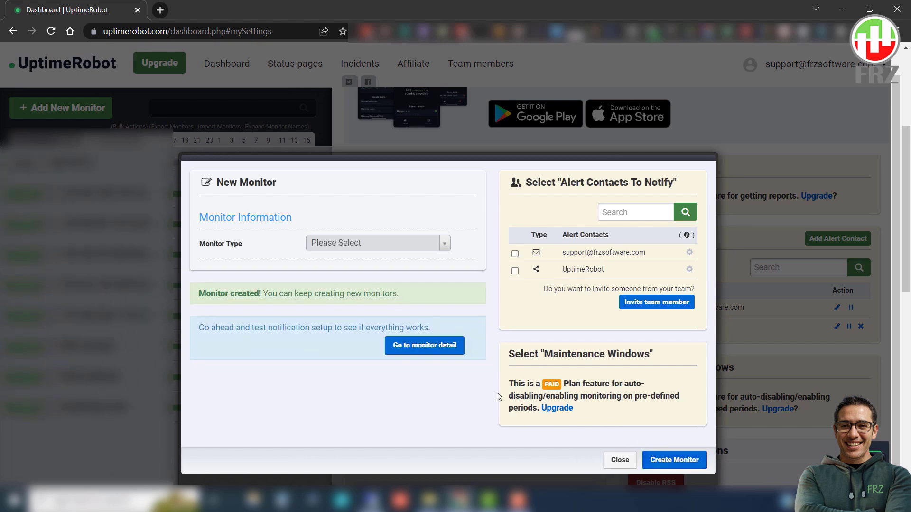
mouse_move(620, 460)
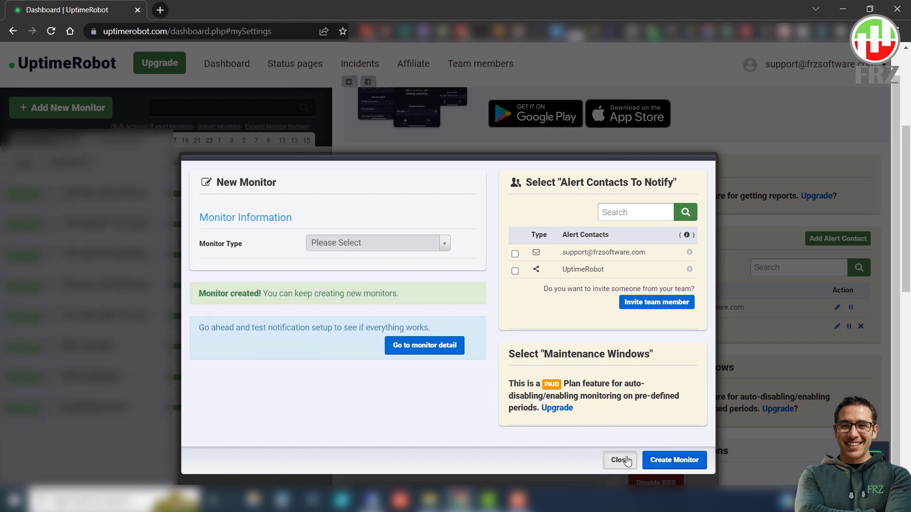
click(618, 460)
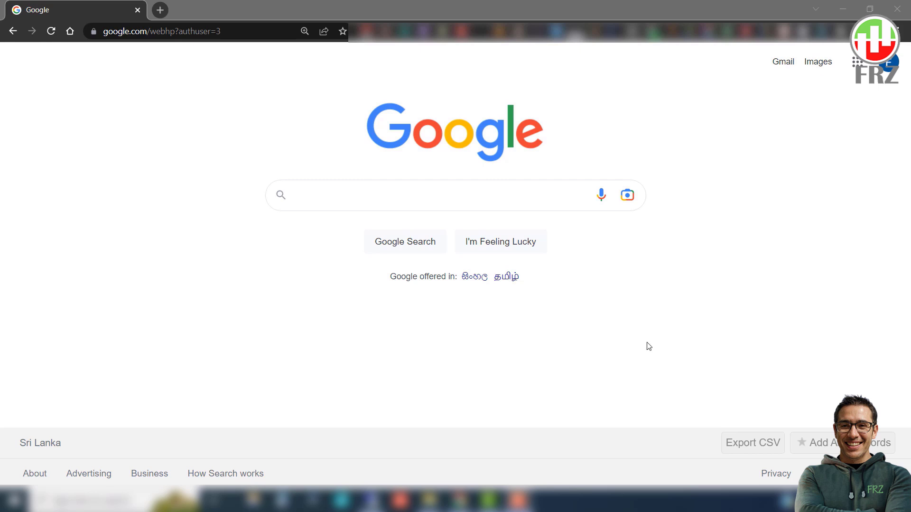
mouse_move(796, 361)
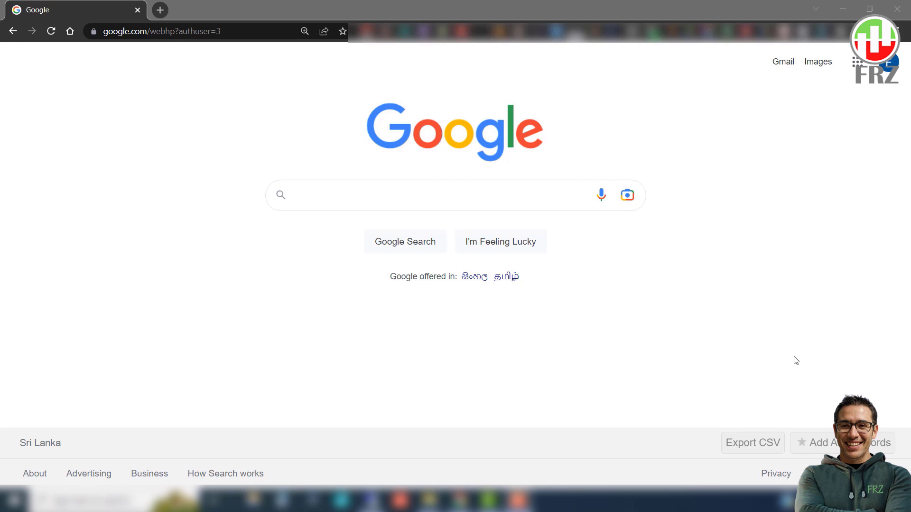
mouse_move(843, 97)
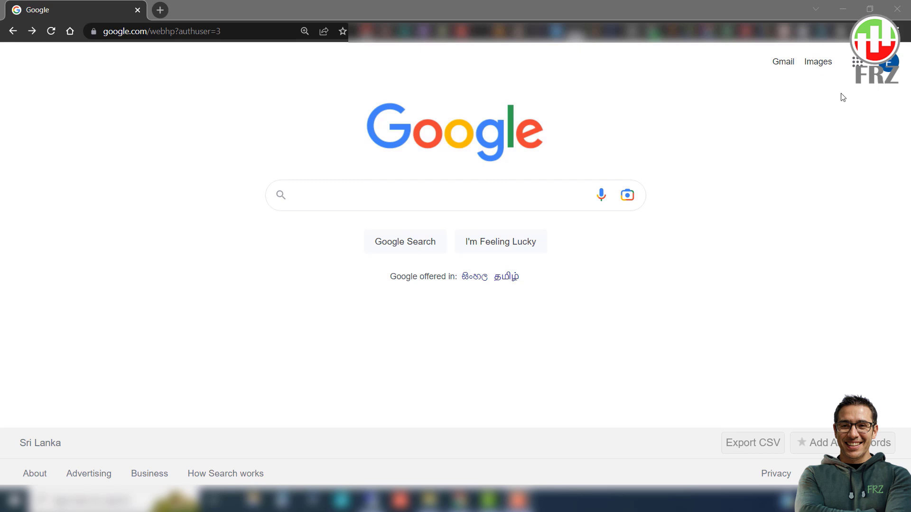
Go to the Google Account security settings and scroll to the app passwords area.
click(865, 62)
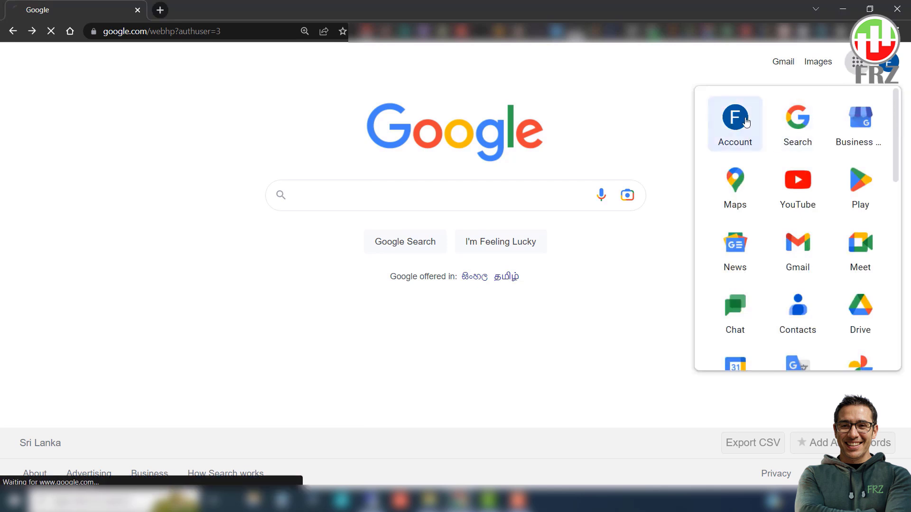
click(733, 119)
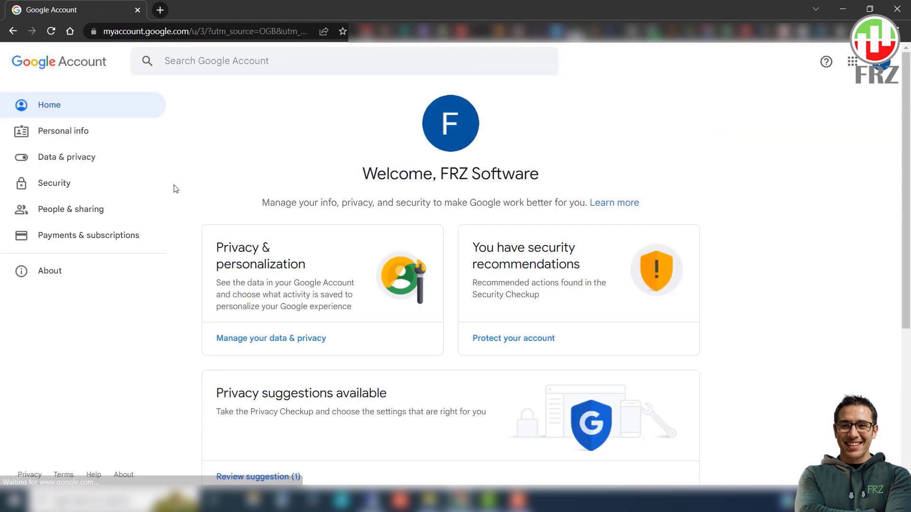
click(54, 183)
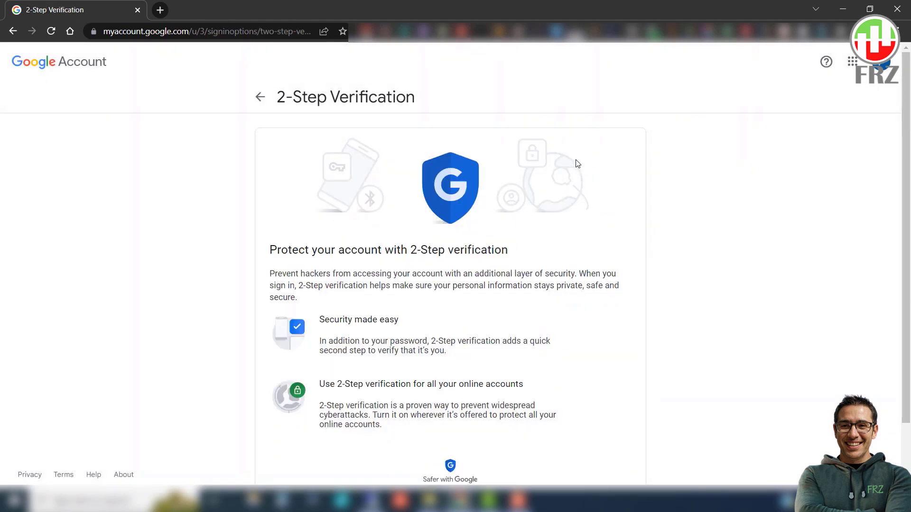
scroll(down, 3)
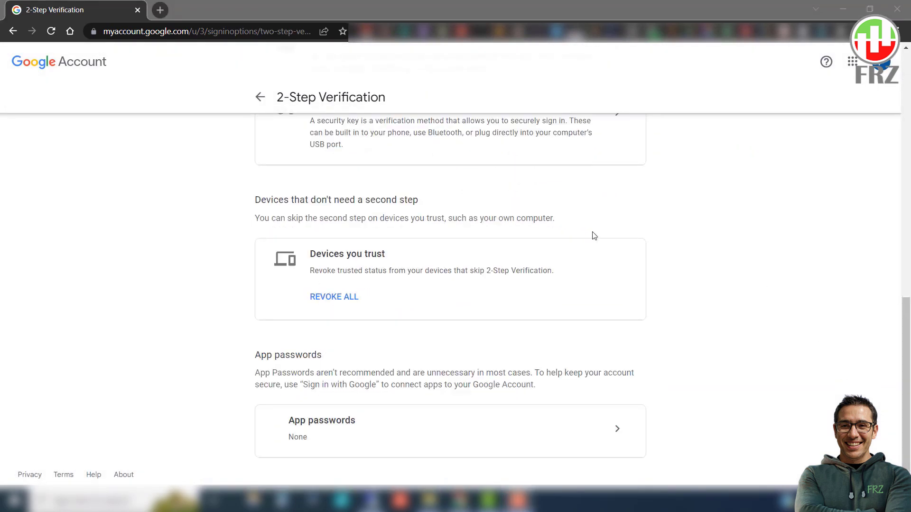
mouse_move(618, 429)
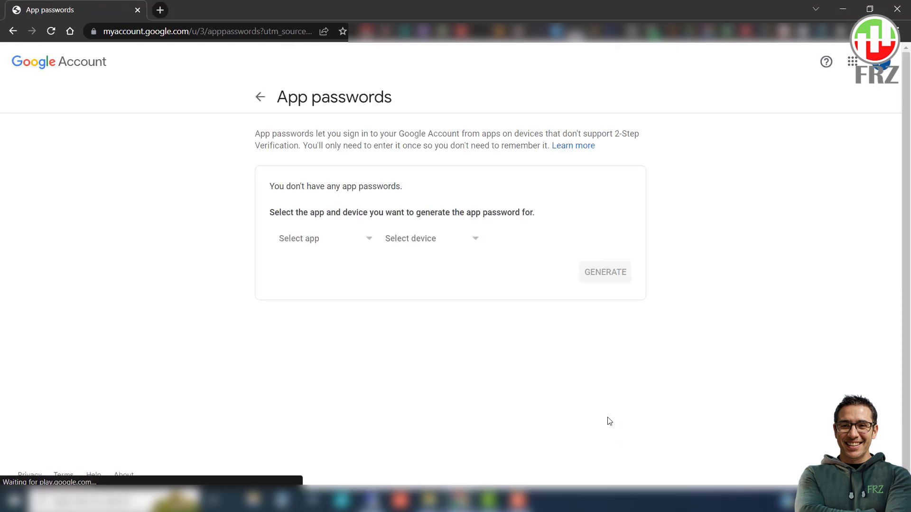
Generate an app password under the custom name MT4.
click(321, 238)
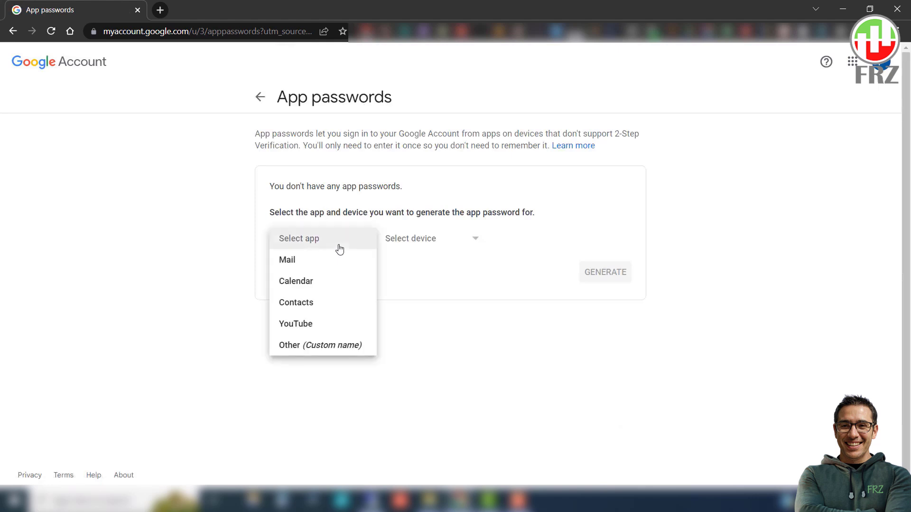
click(320, 346)
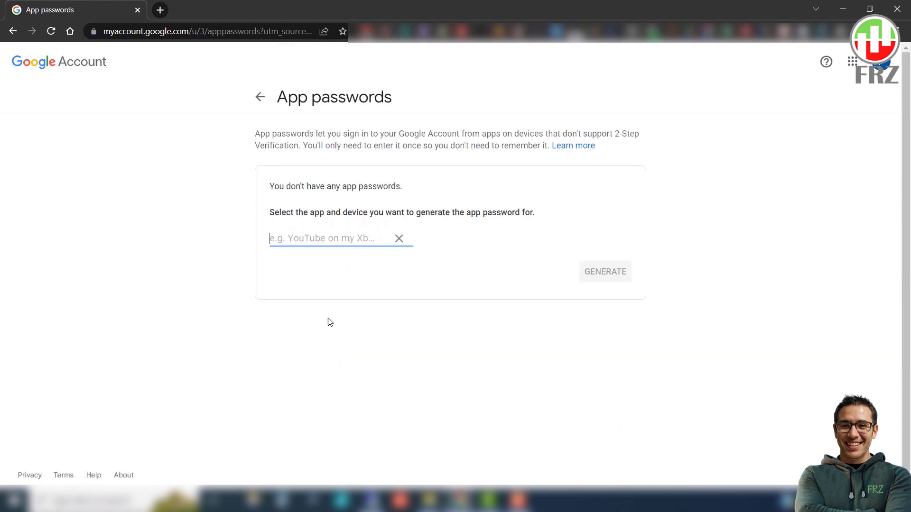
text(MT4)
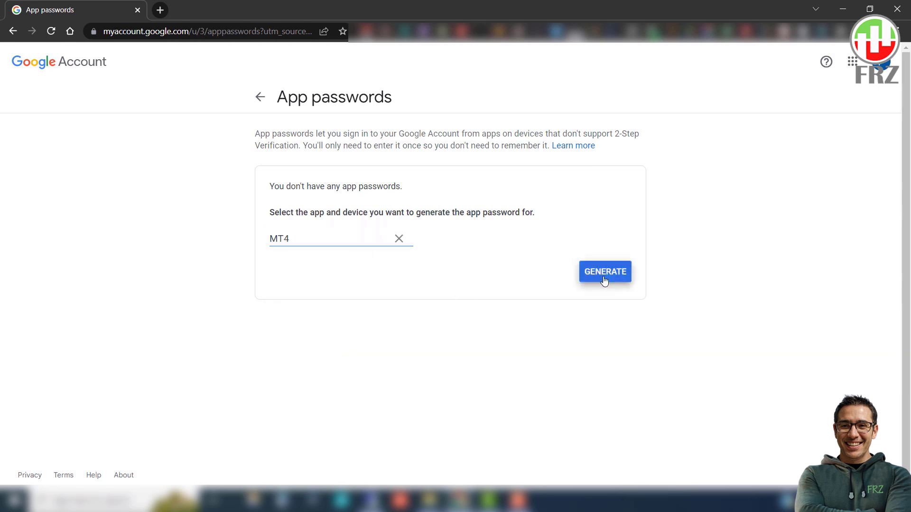
click(604, 271)
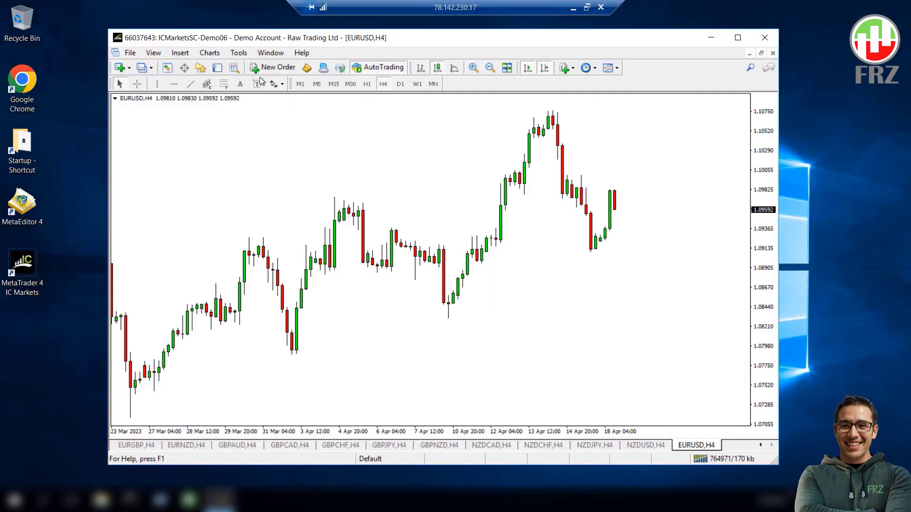
In MetaTrader 4 Options > Email, set the SMTP server to smtp.gmail.com.
click(237, 52)
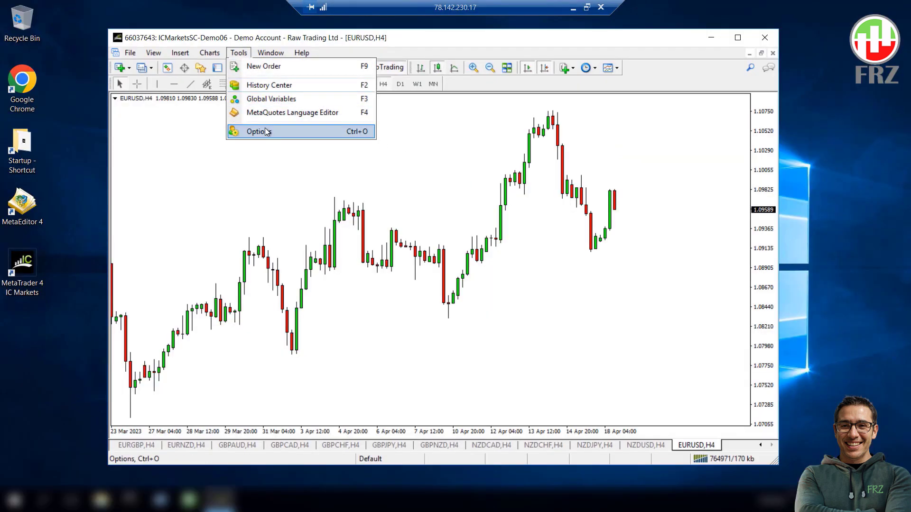
click(257, 130)
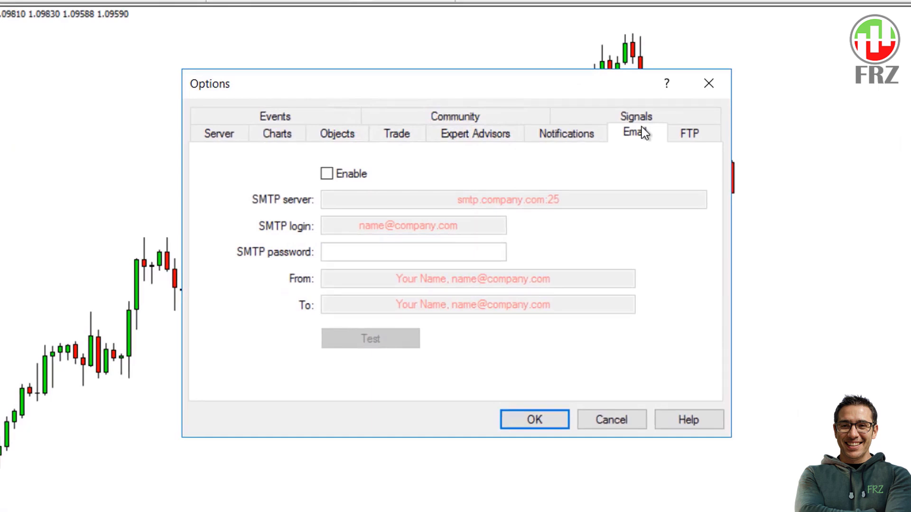
click(326, 172)
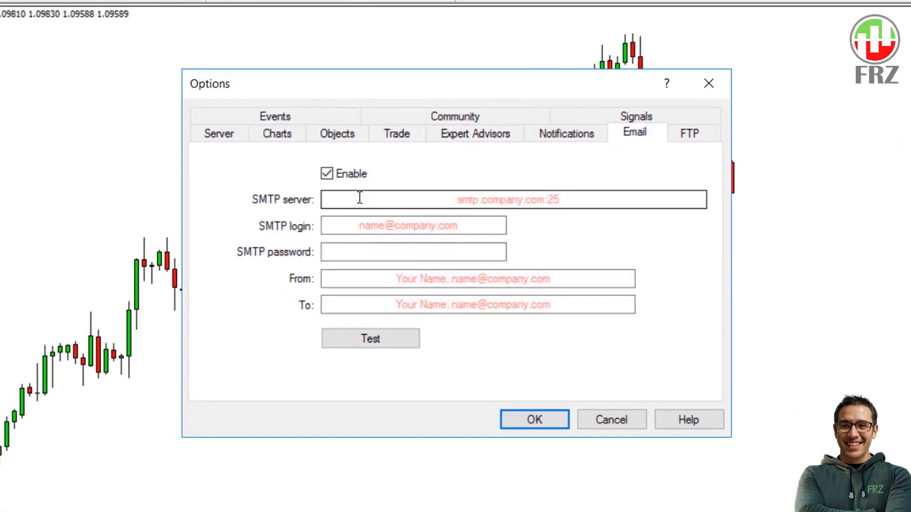
text(smt)
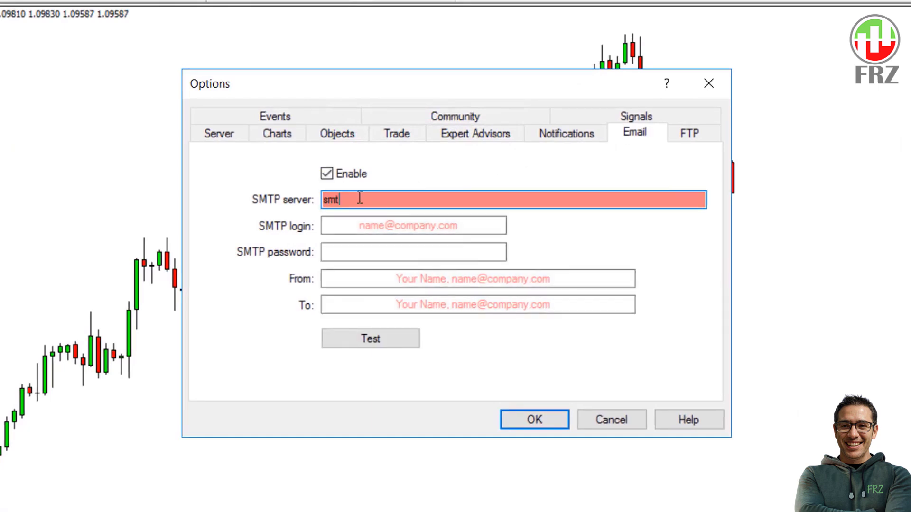
text(p.)
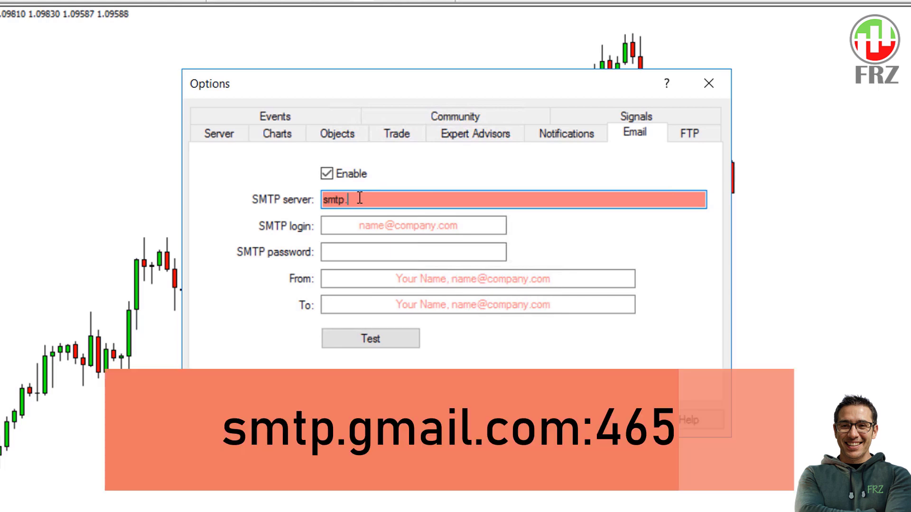
text(gmail.co)
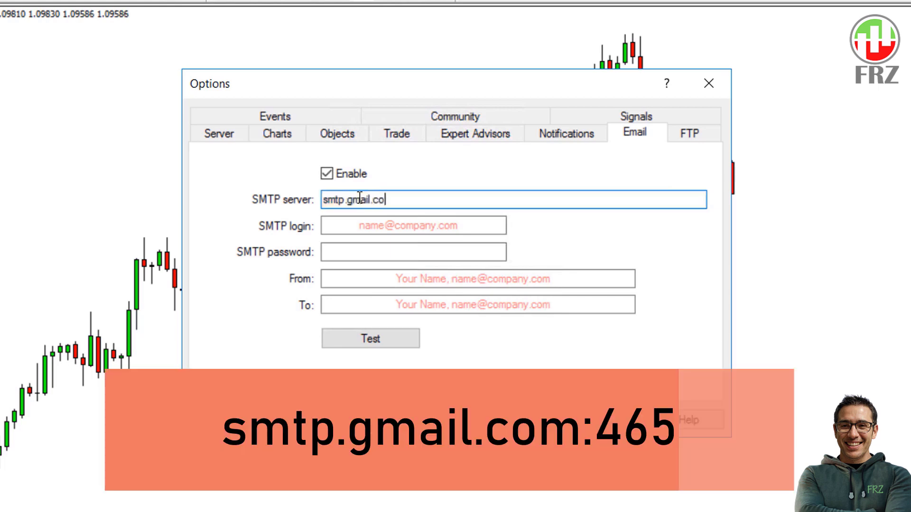
text(m)
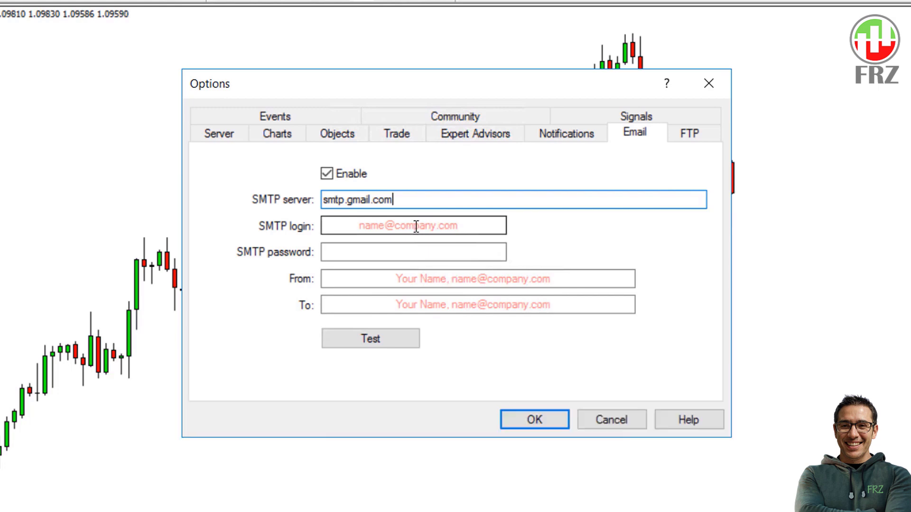
Fill in the Gmail SMTP login address and the app password.
click(413, 226)
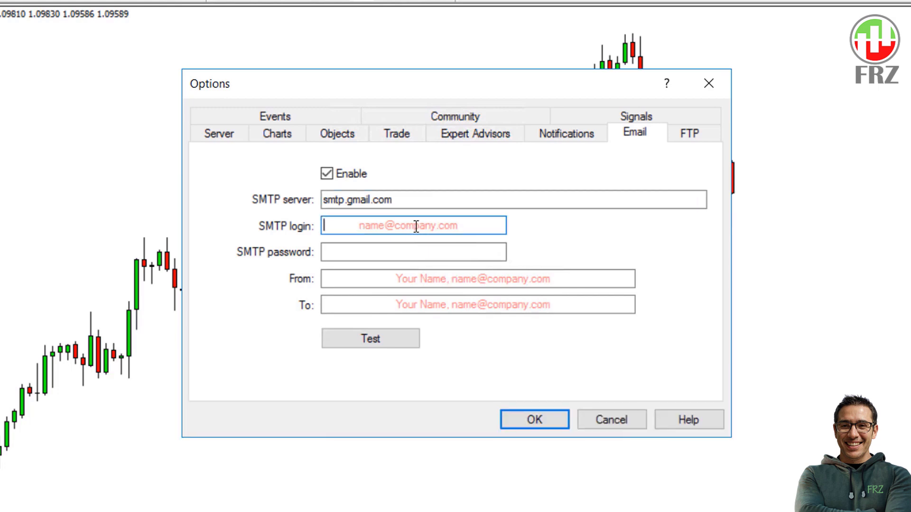
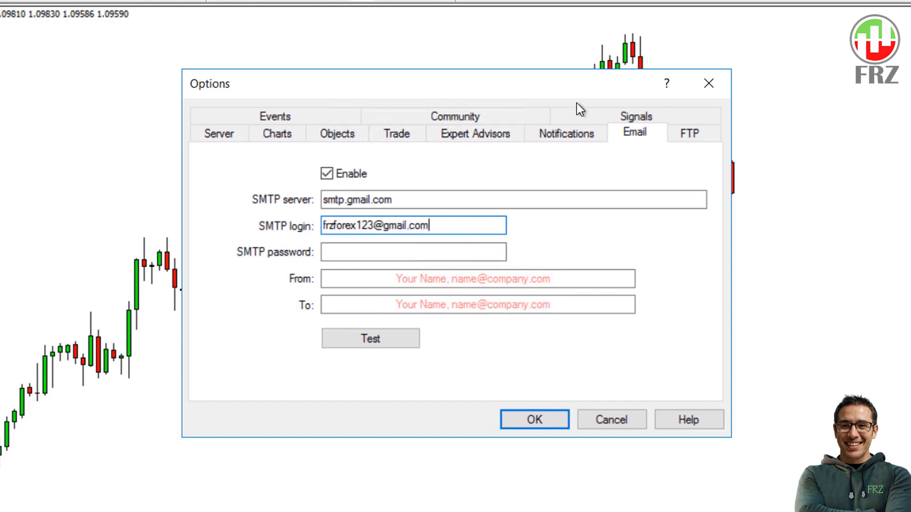
click(413, 251)
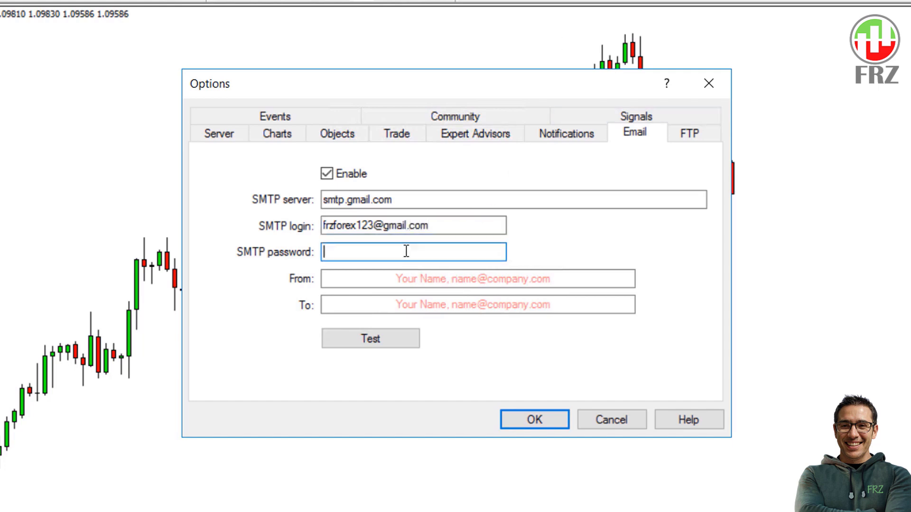
text(password)
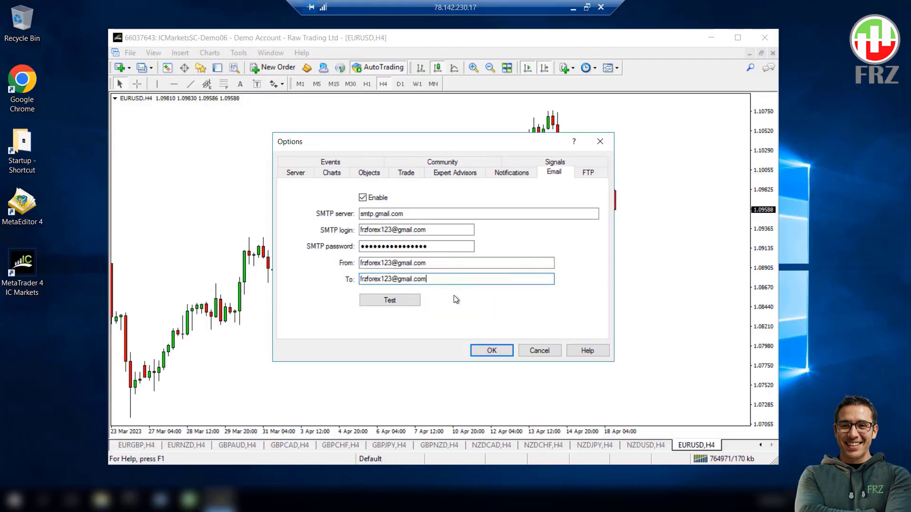
Send a test email, confirm it queued successfully and save the email settings.
click(388, 299)
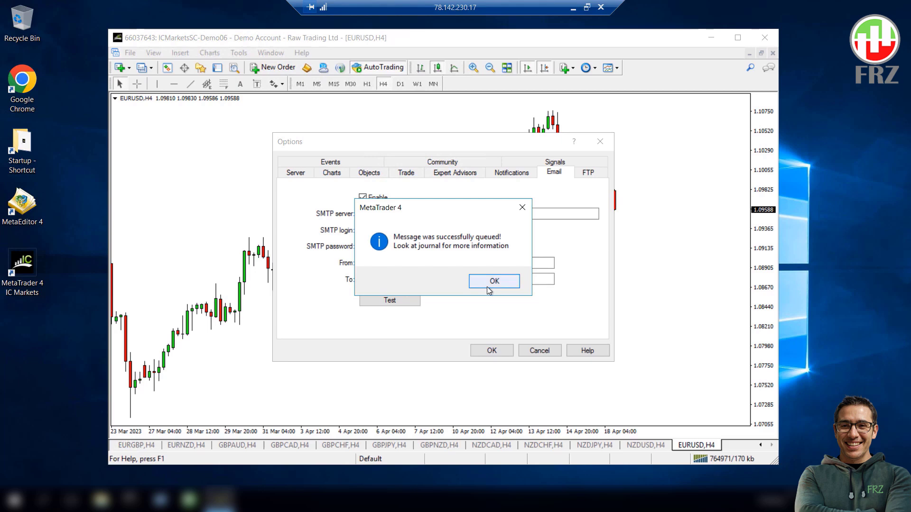
click(493, 281)
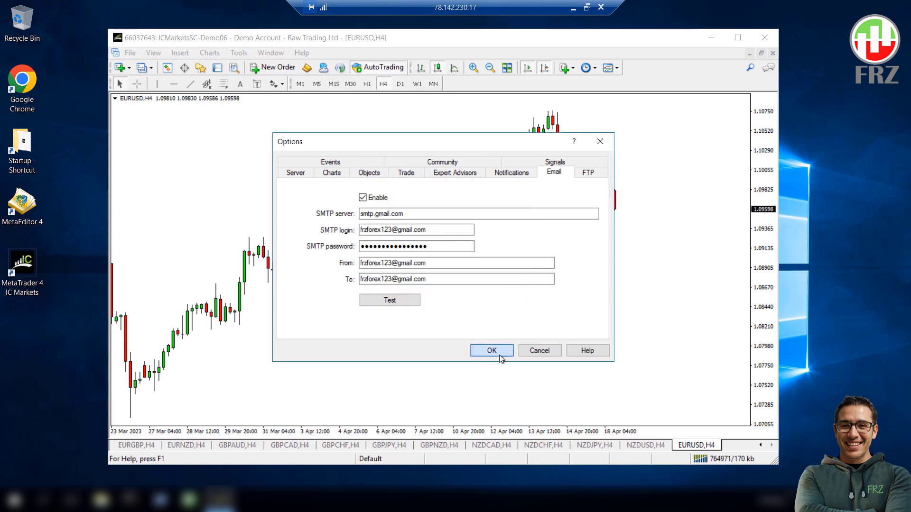
click(491, 350)
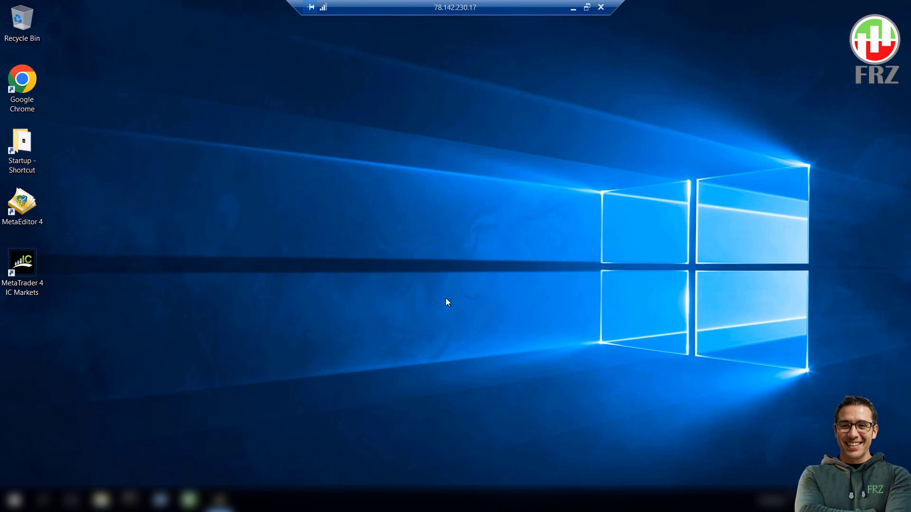
Close MetaTrader 4, leaving the desktop with the MetaTrader 4 IC Markets shortcut selected.
click(21, 265)
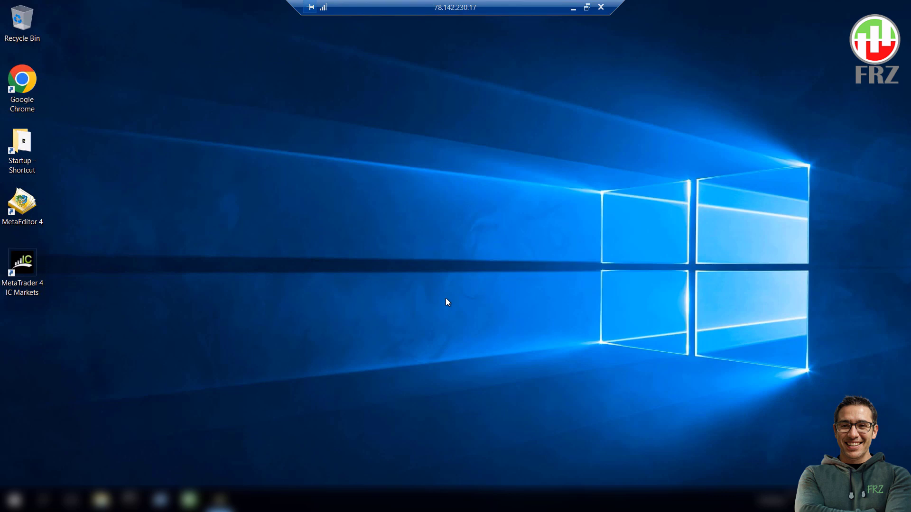
click(22, 263)
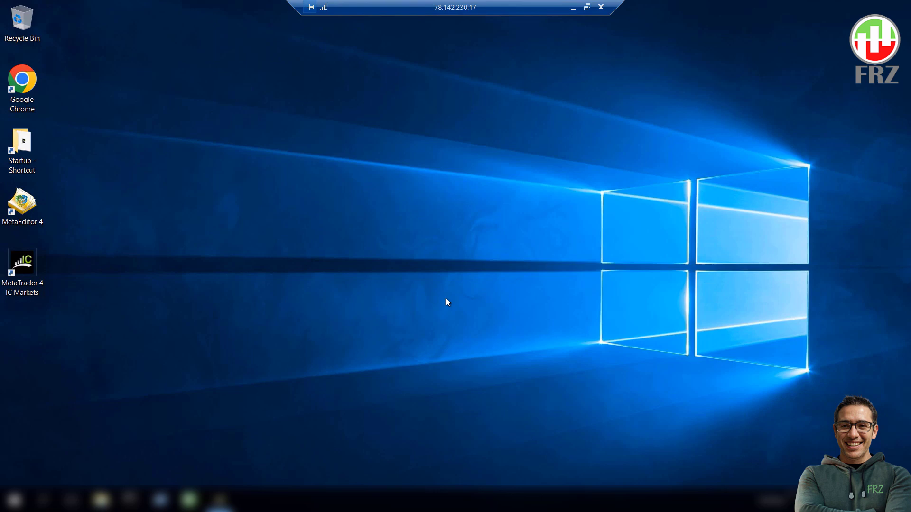
click(22, 265)
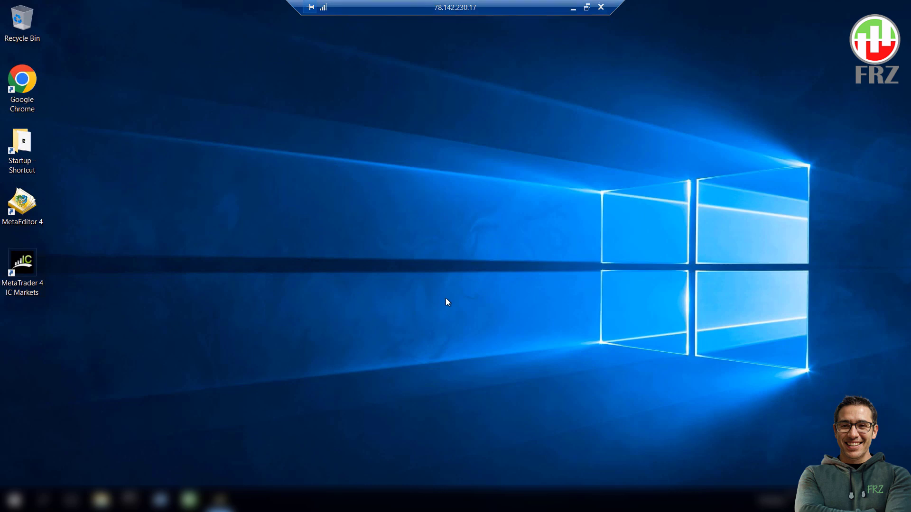
click(22, 263)
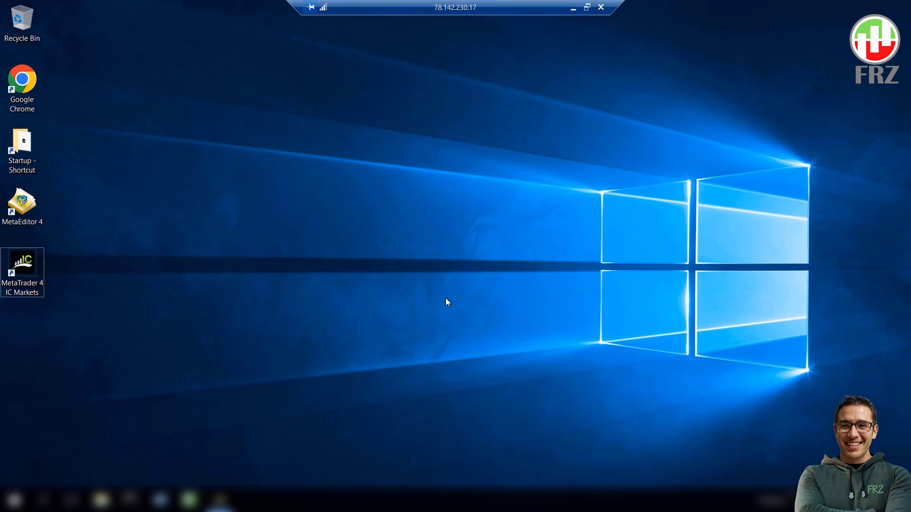
mouse_move(573, 7)
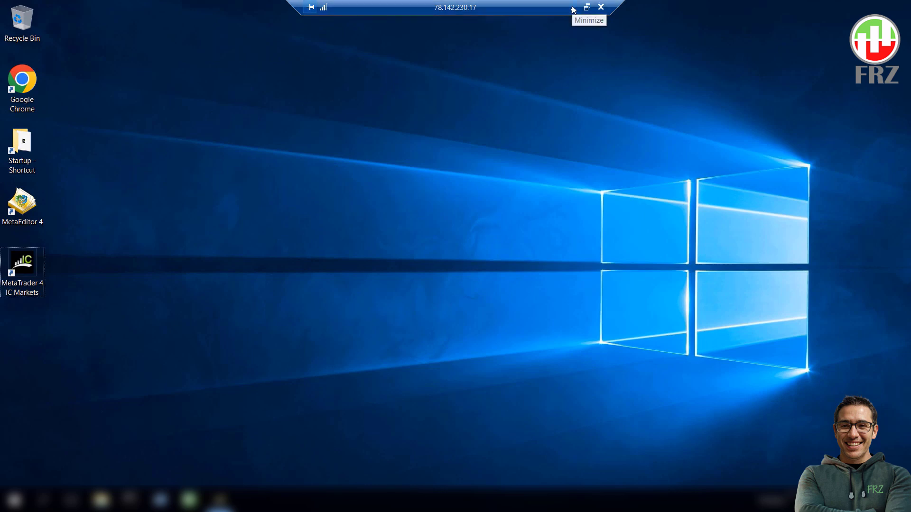
mouse_move(447, 302)
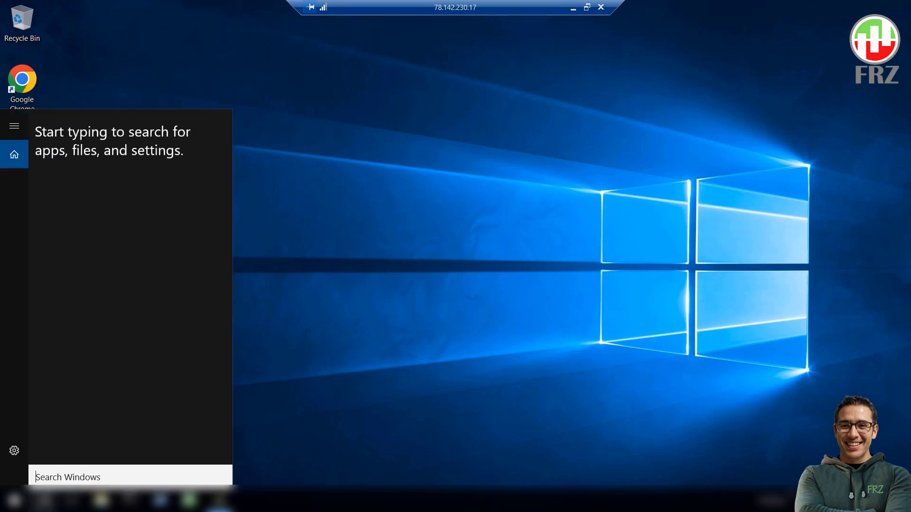
text(run)
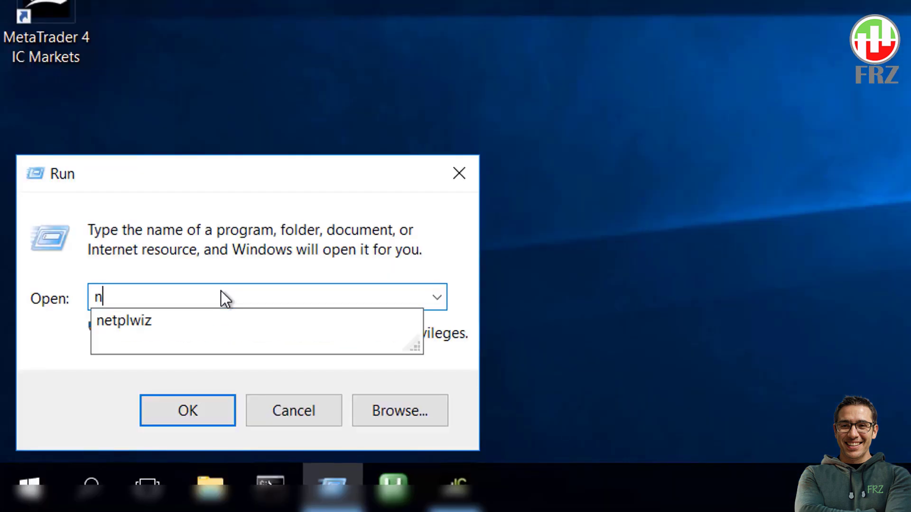
text(etplwiz)
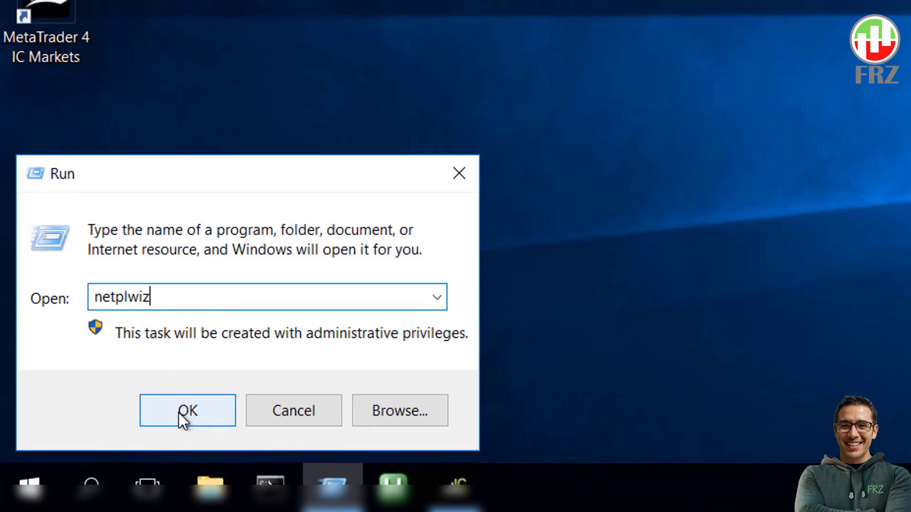
click(187, 409)
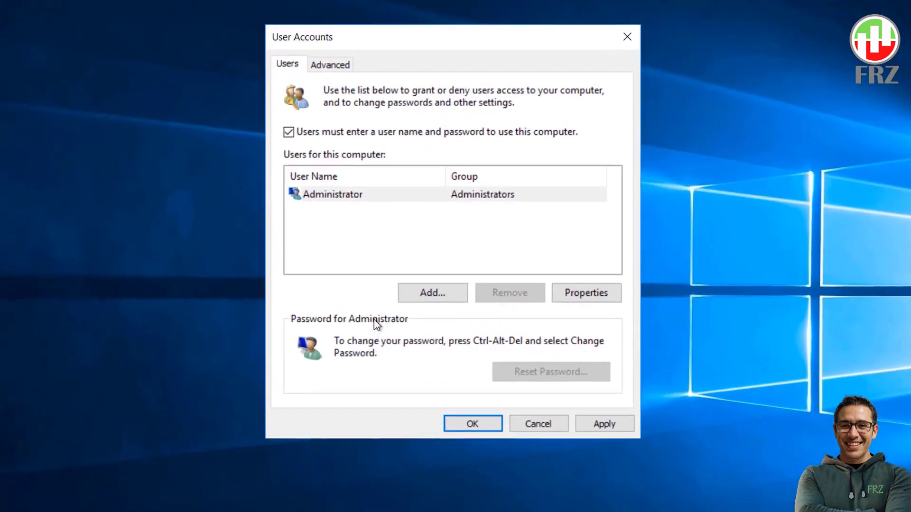
click(288, 131)
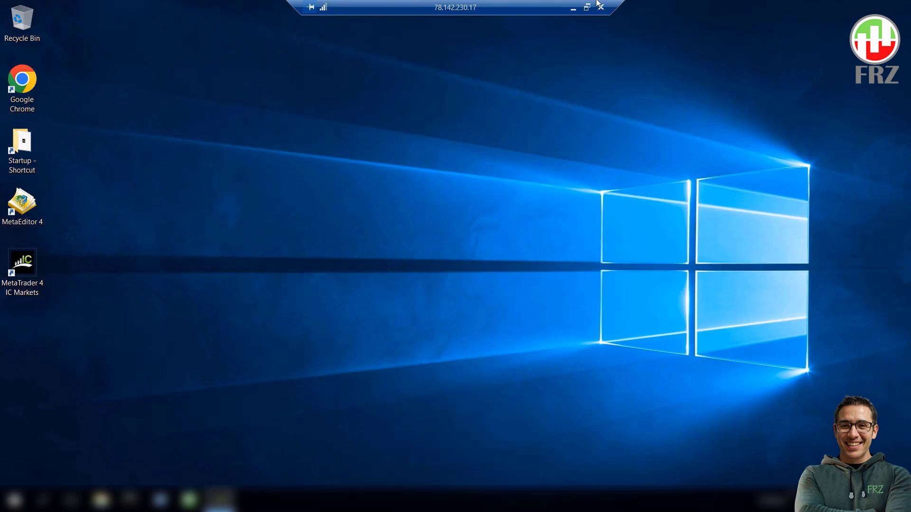
mouse_move(709, 367)
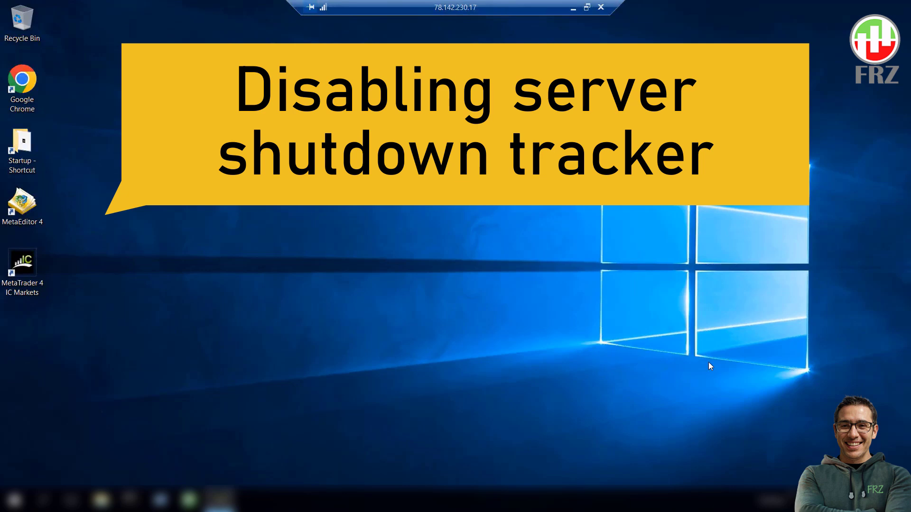
mouse_move(579, 4)
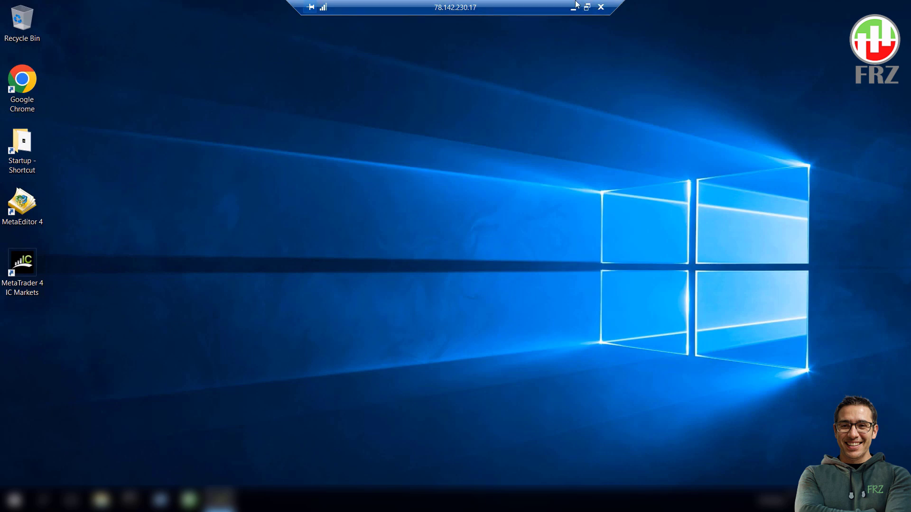
mouse_move(711, 366)
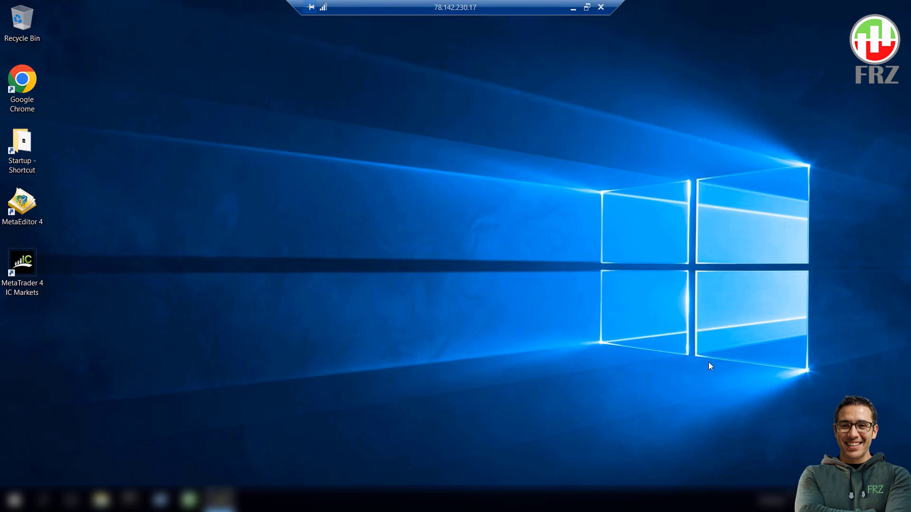
mouse_move(712, 357)
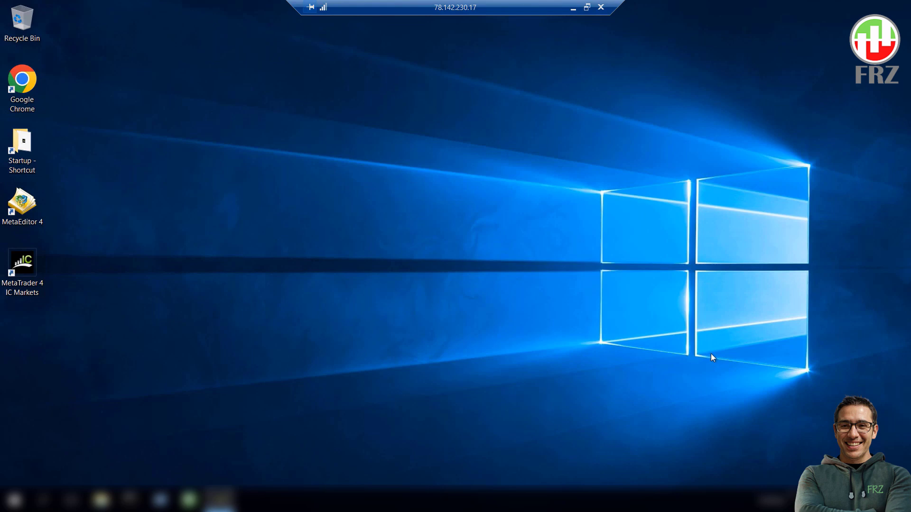
mouse_move(709, 366)
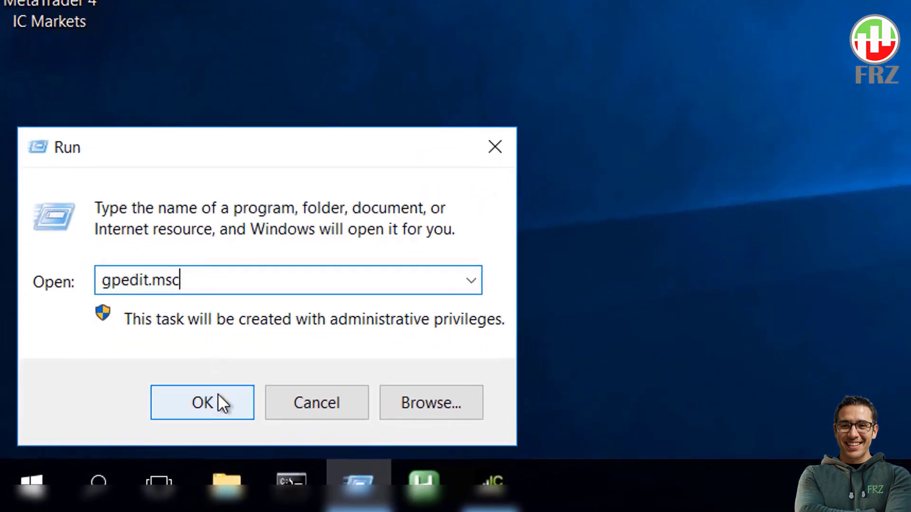
In Local Group Policy Editor, open Display Shutdown Event Tracker under Computer Configuration > System.
click(201, 402)
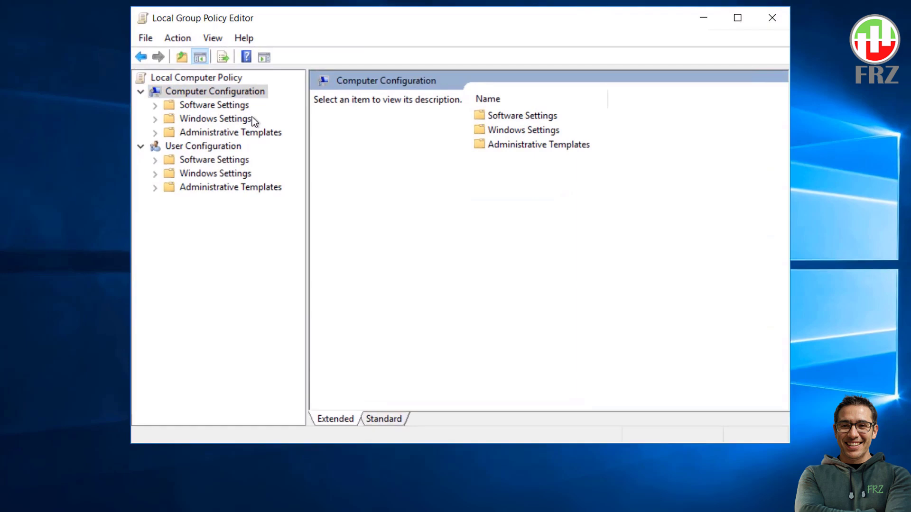
click(230, 132)
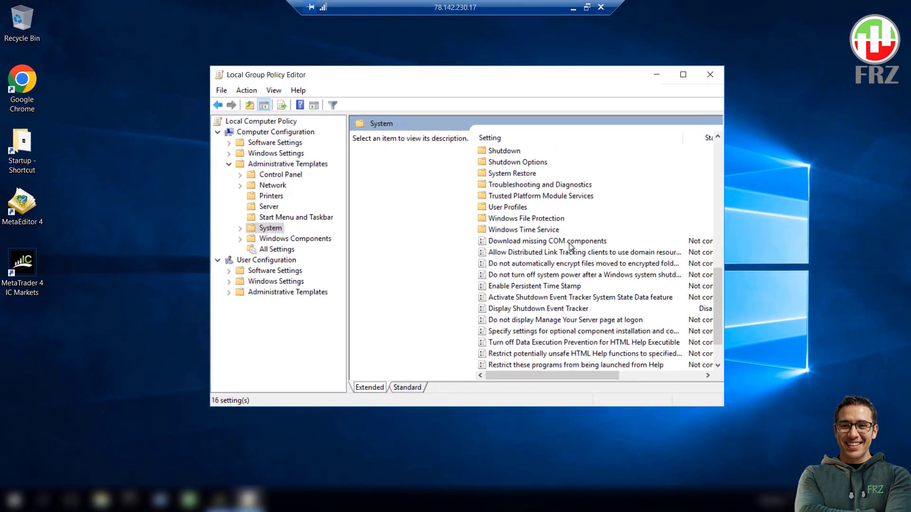
click(537, 309)
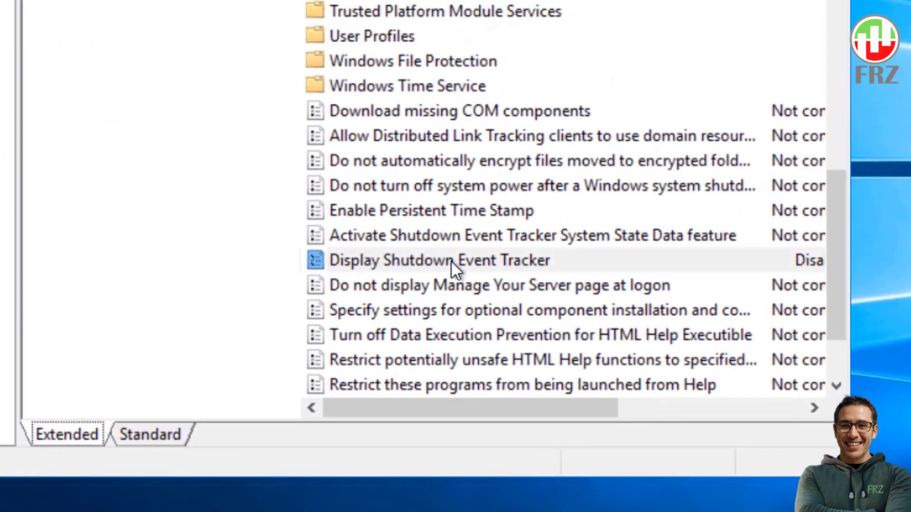
double_click(438, 260)
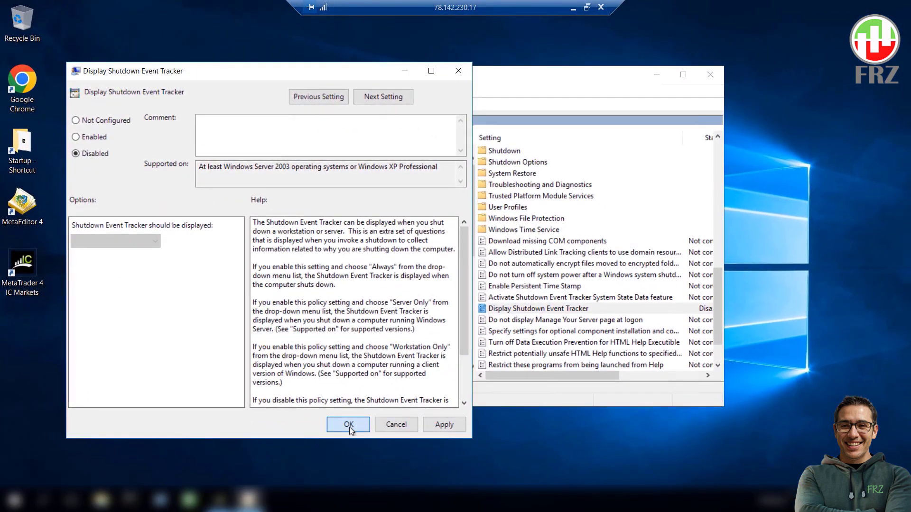
Set the tracker policy to Disabled and close the policy editor.
click(348, 424)
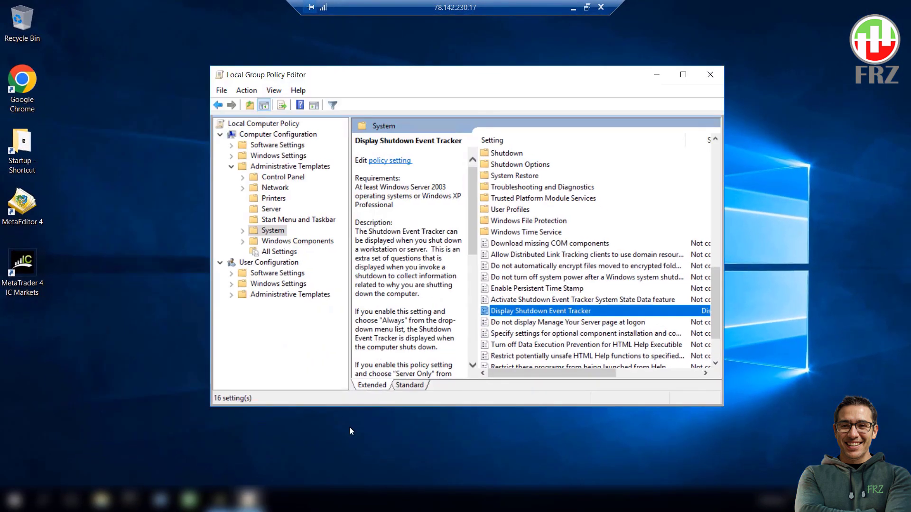
mouse_move(679, 100)
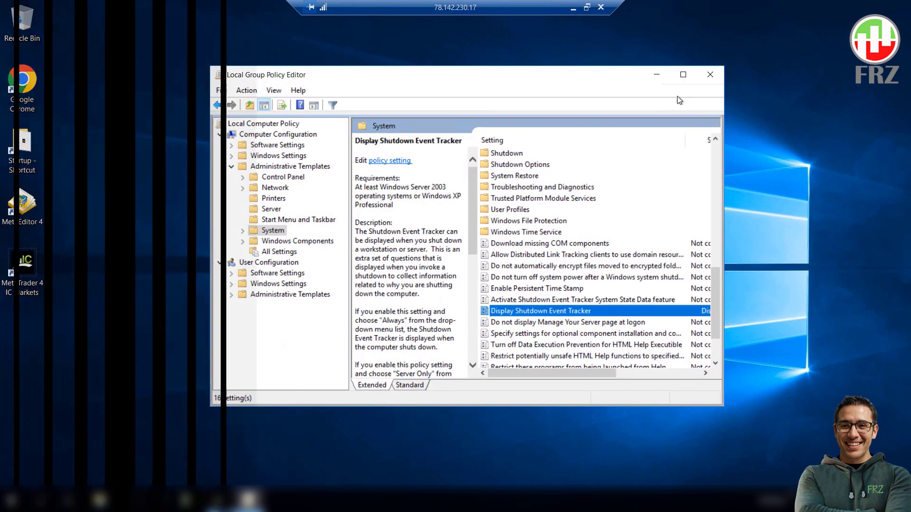
click(709, 74)
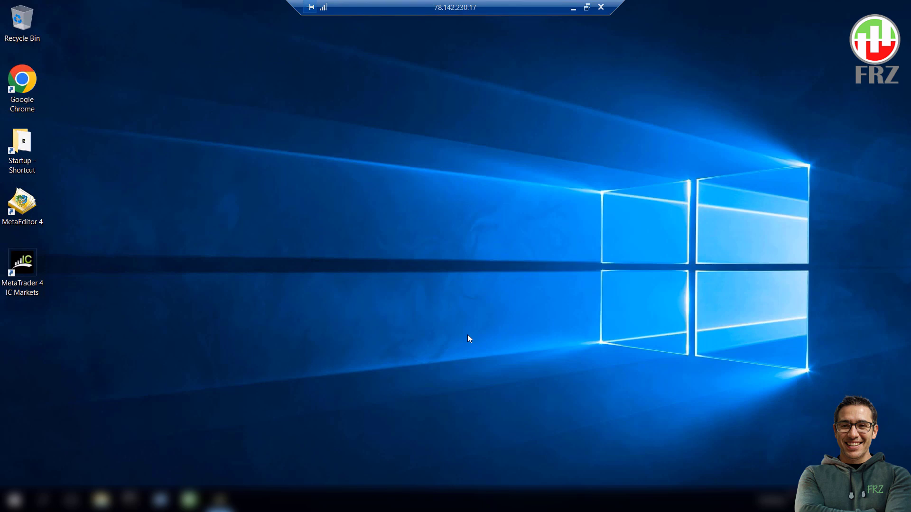
Launch Server Manager from search and bring up Server Manager Properties via Manage.
text(server)
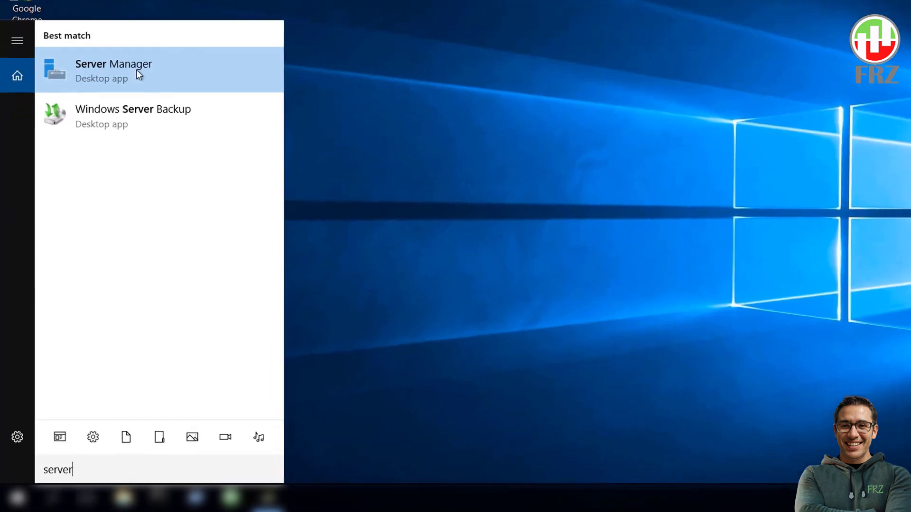
click(113, 71)
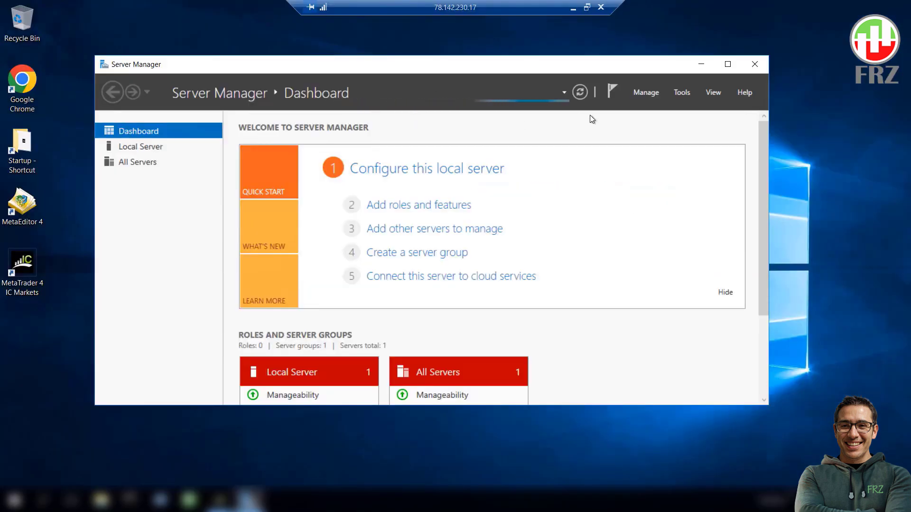
click(645, 92)
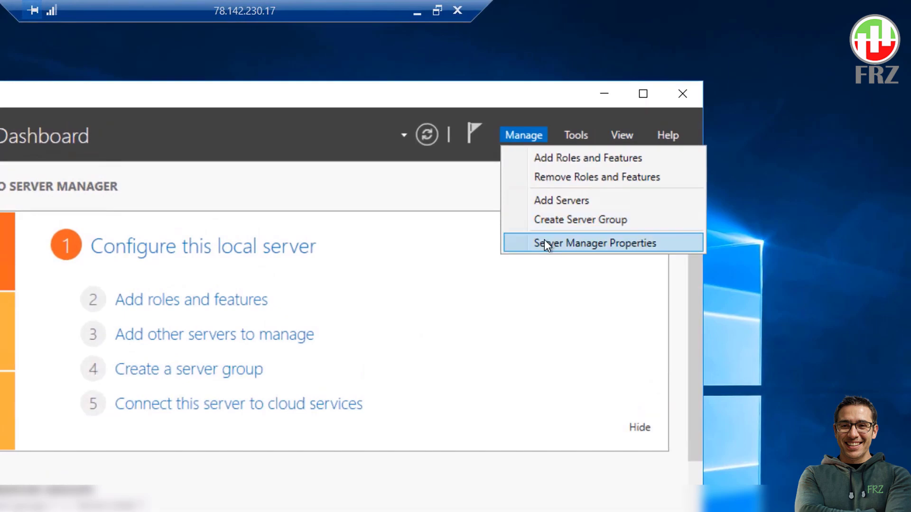
click(589, 243)
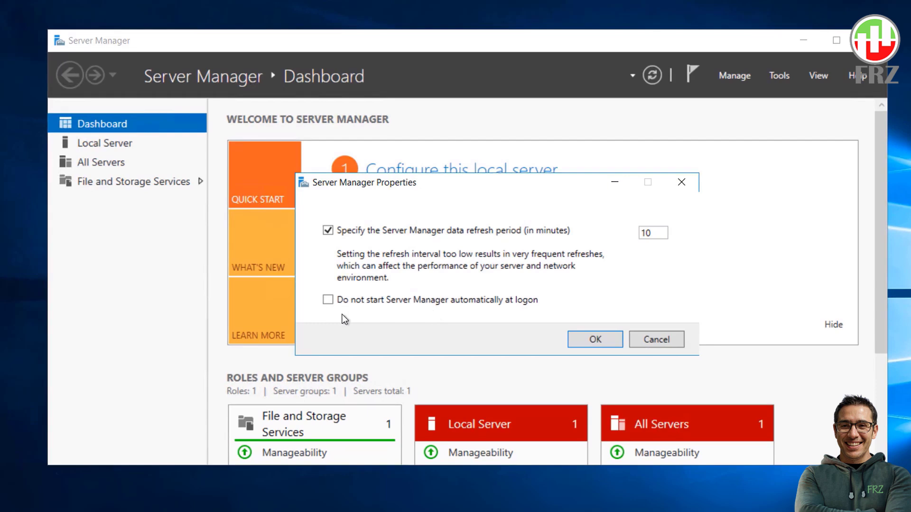
Tick 'Do not start Server Manager automatically at logon' and close Server Manager.
click(327, 300)
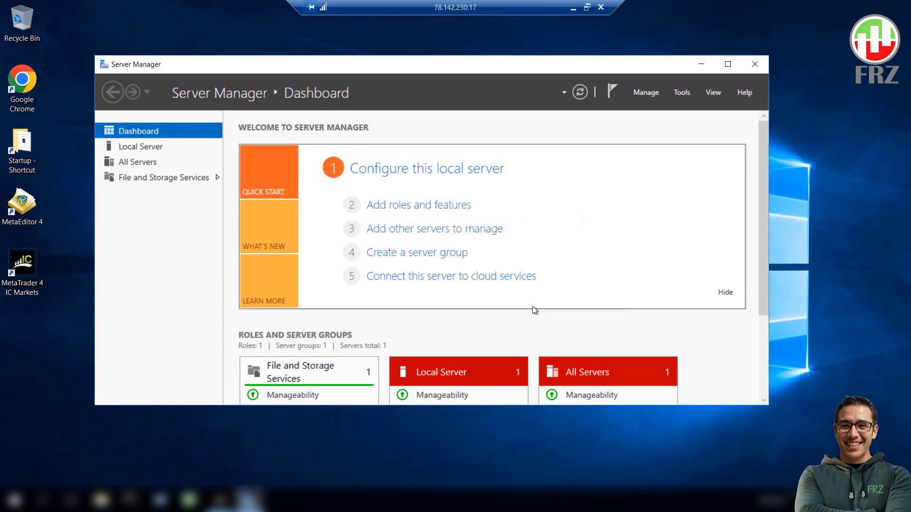
mouse_move(754, 63)
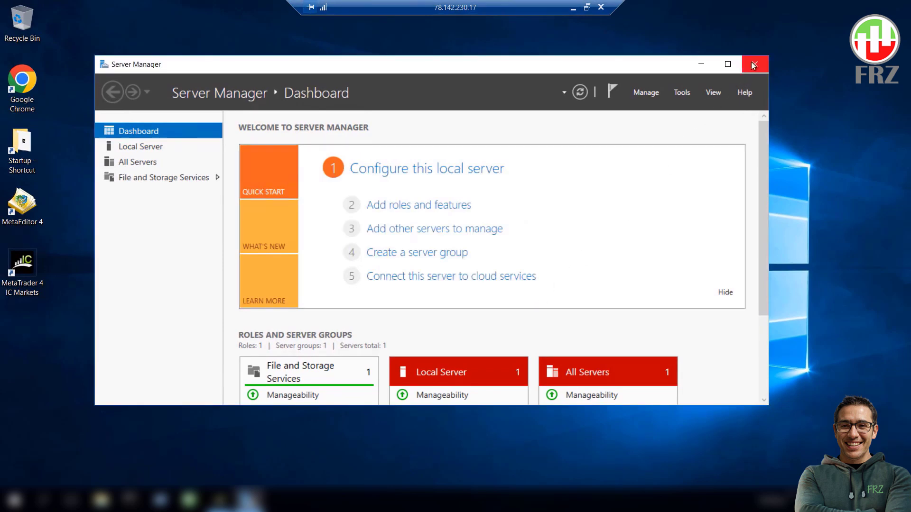
click(754, 63)
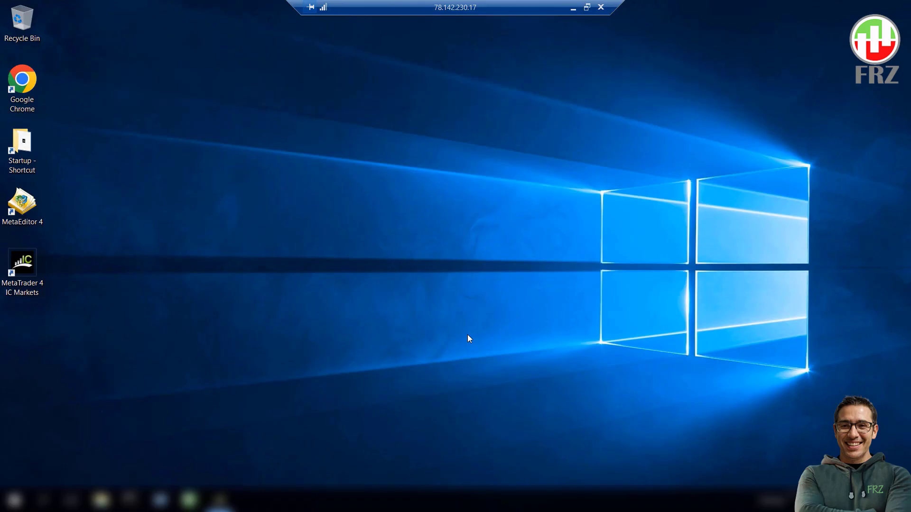
Launch Windows PowerShell from the Windows search.
click(14, 500)
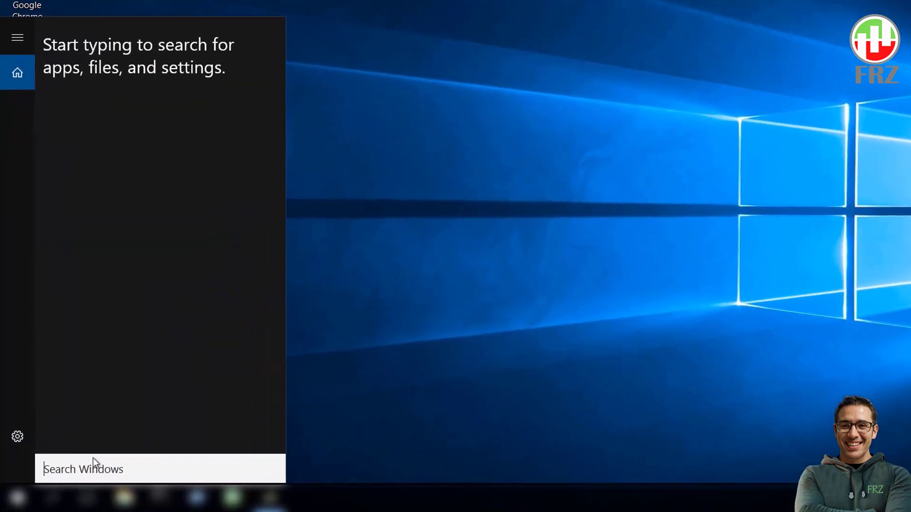
text(windows p)
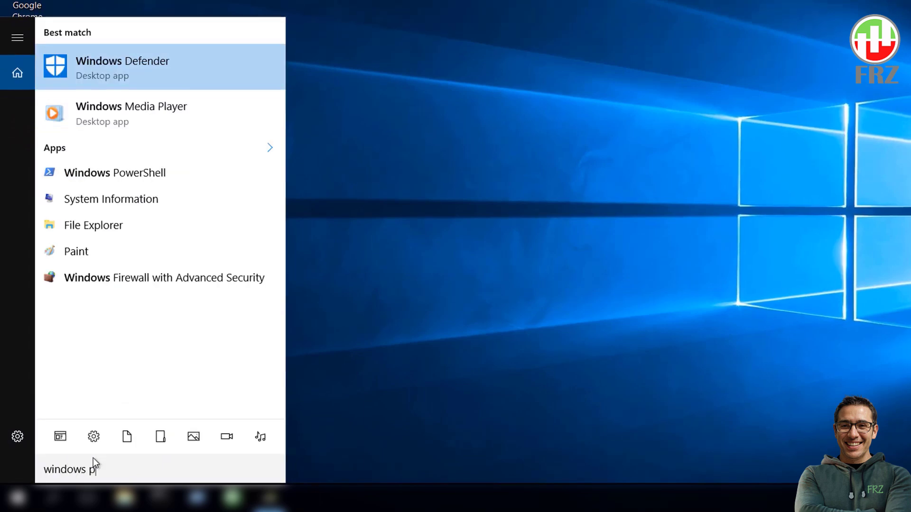
text(ower)
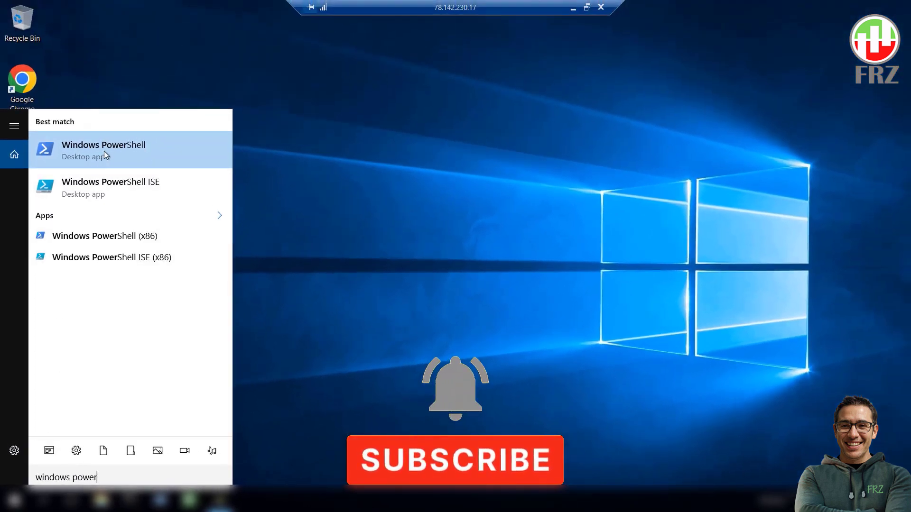
click(103, 150)
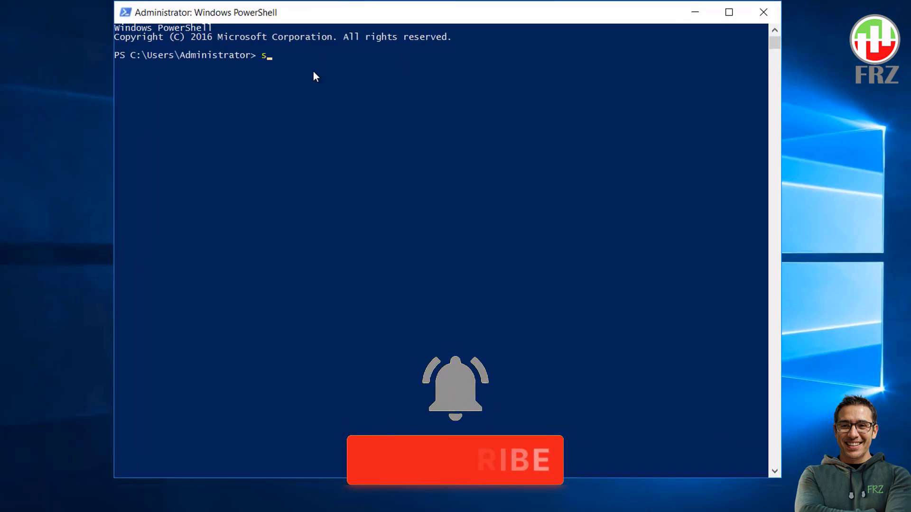
Run sconfig and set Windows Update to Manual (M), confirming the change.
text(config)
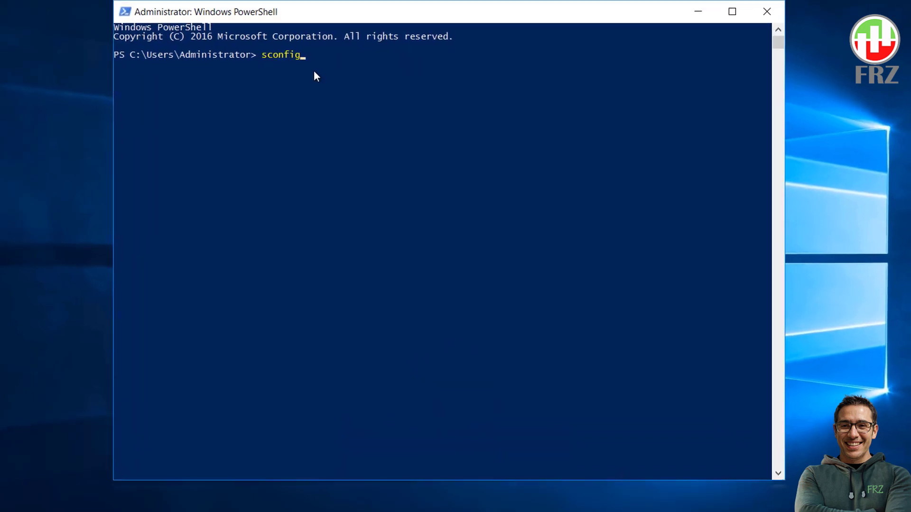
key(Return)
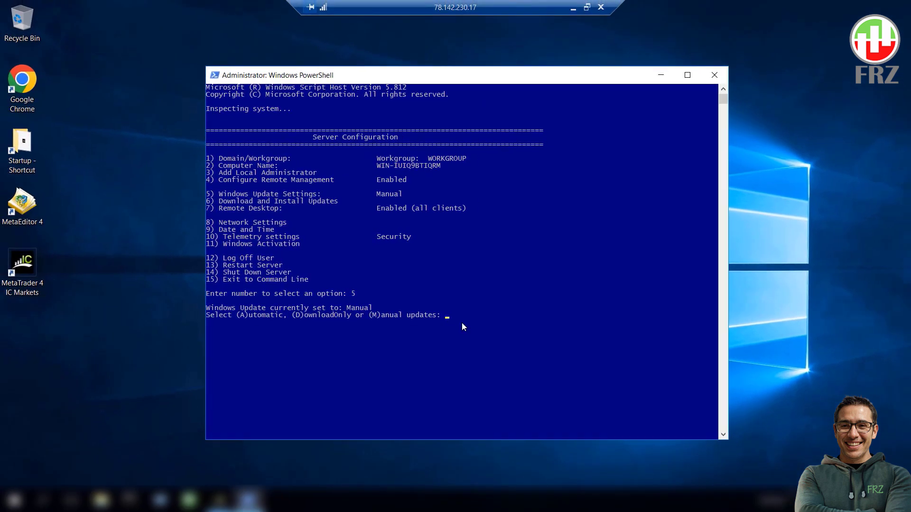
text(M)
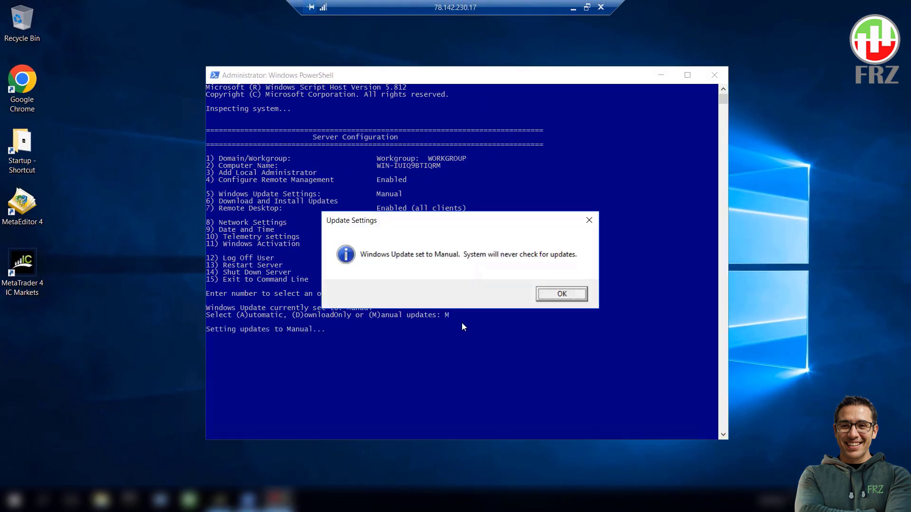
click(561, 293)
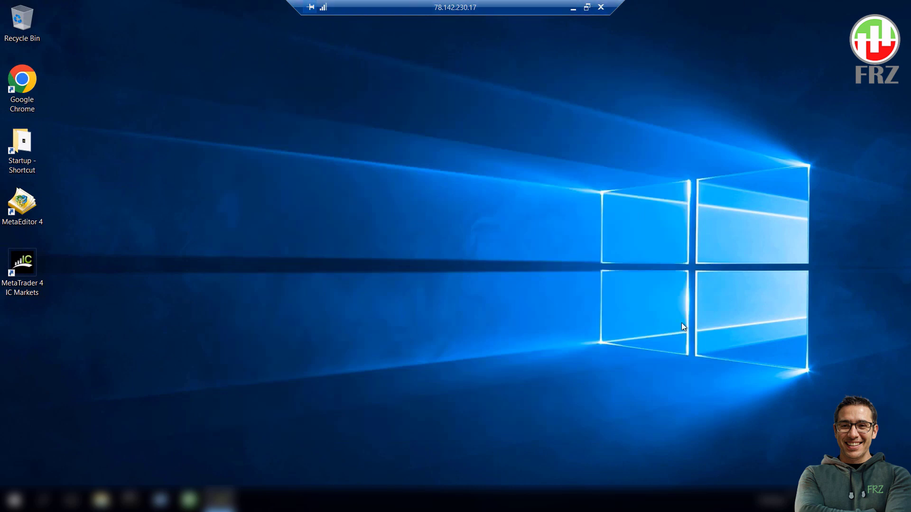
mouse_move(795, 56)
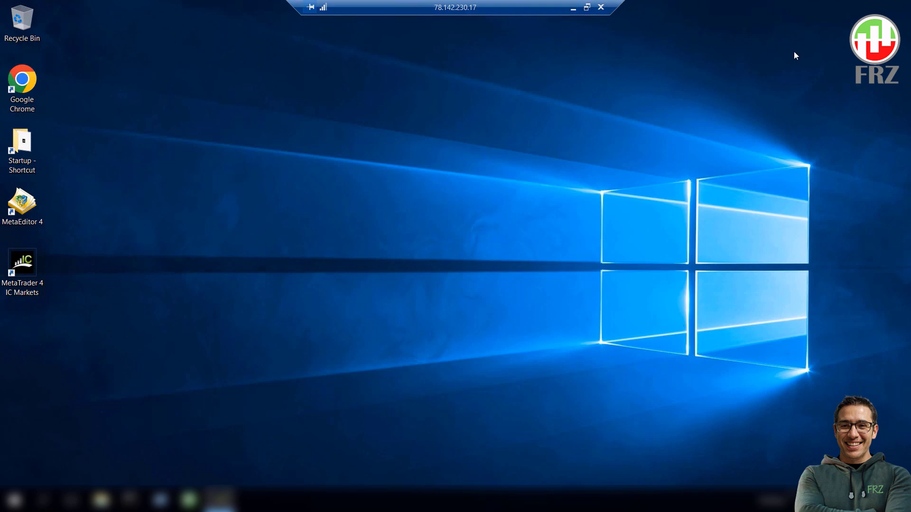
mouse_move(682, 326)
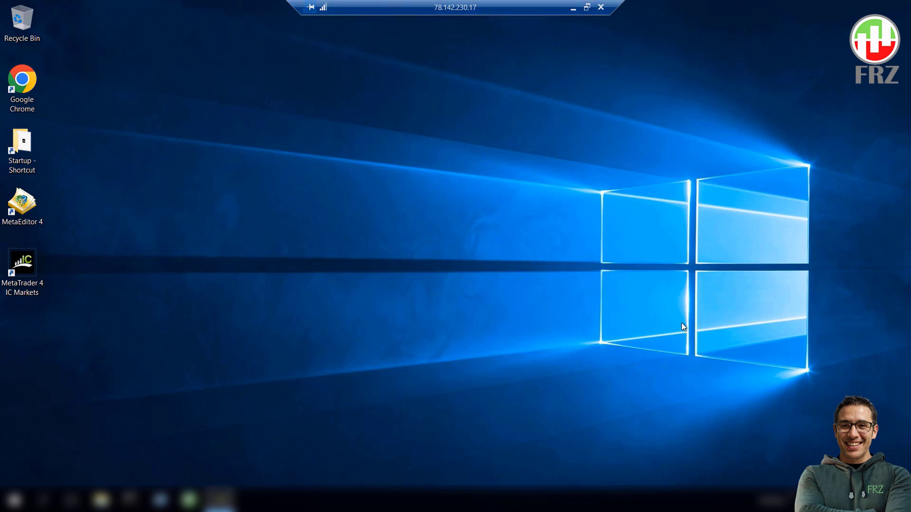